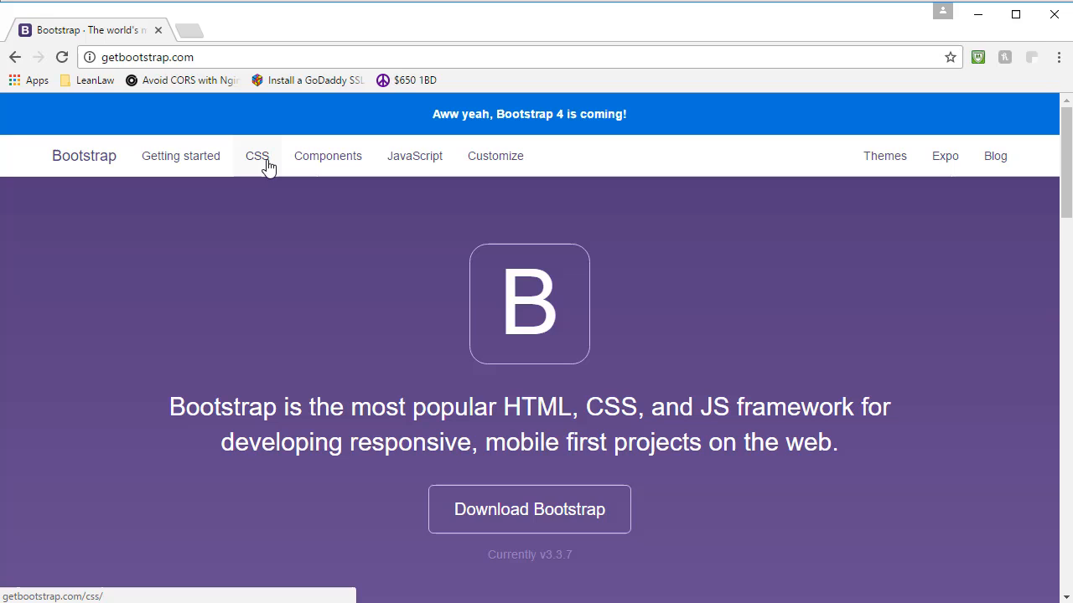
- Go to the CSS page of the Bootstrap docs and jump to its Grid system section
click(257, 156)
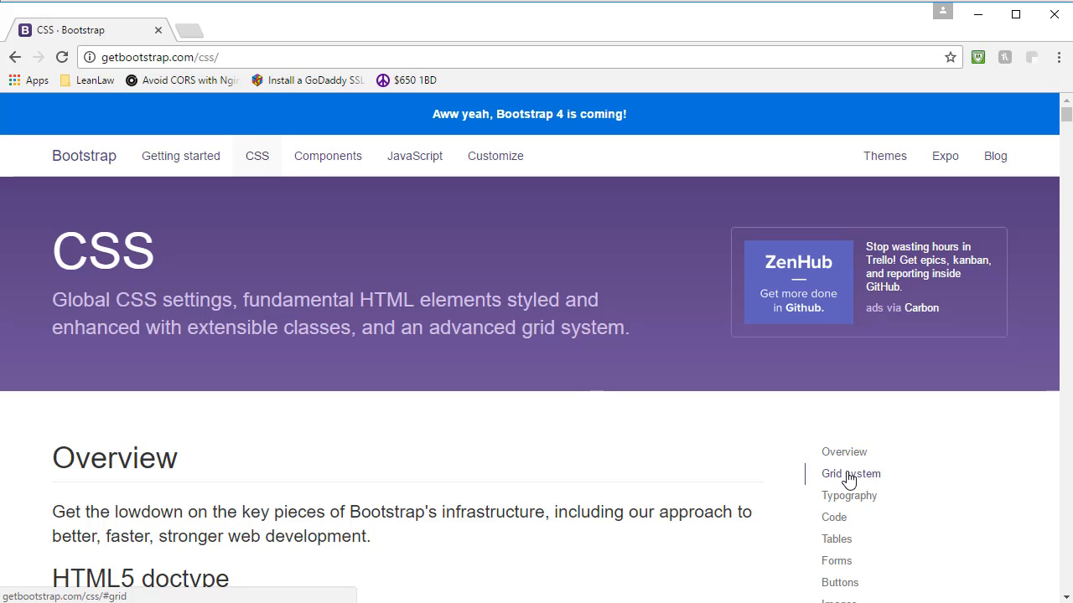
mouse_move(857, 479)
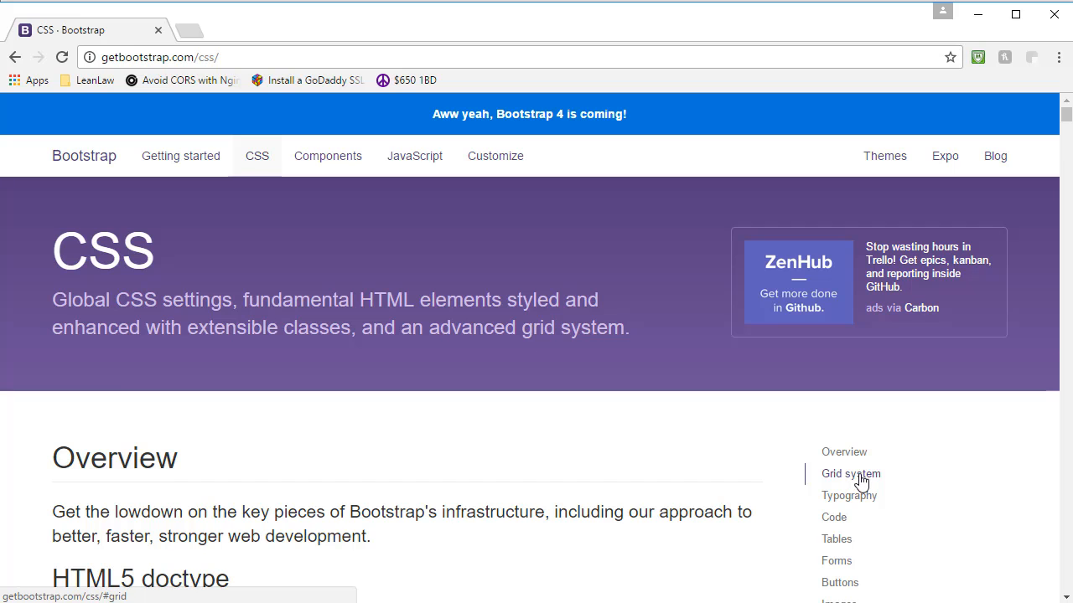
click(851, 474)
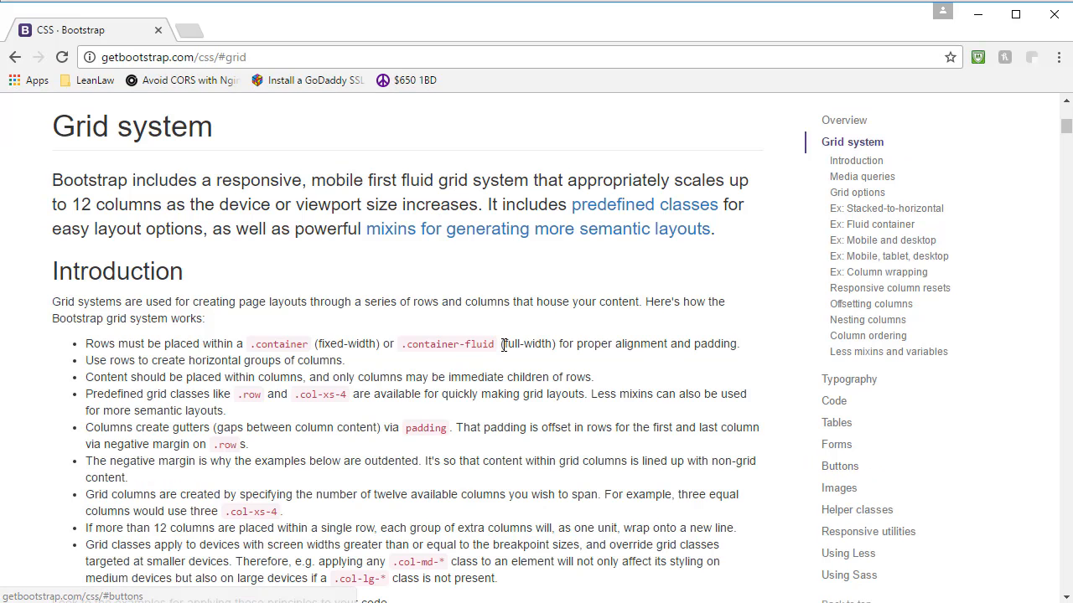
scroll(down, 3)
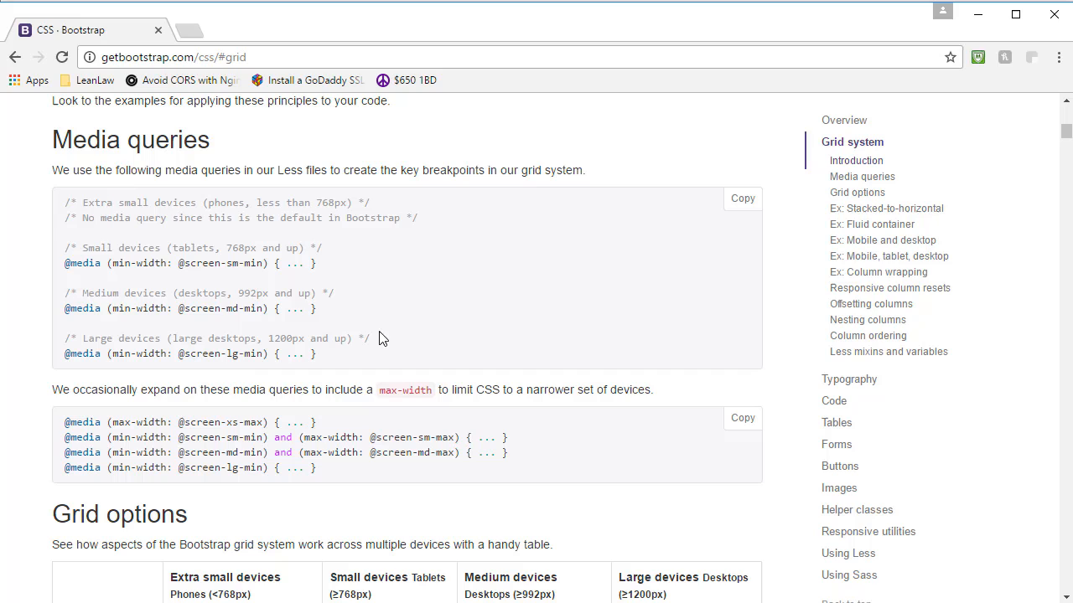
mouse_move(84, 140)
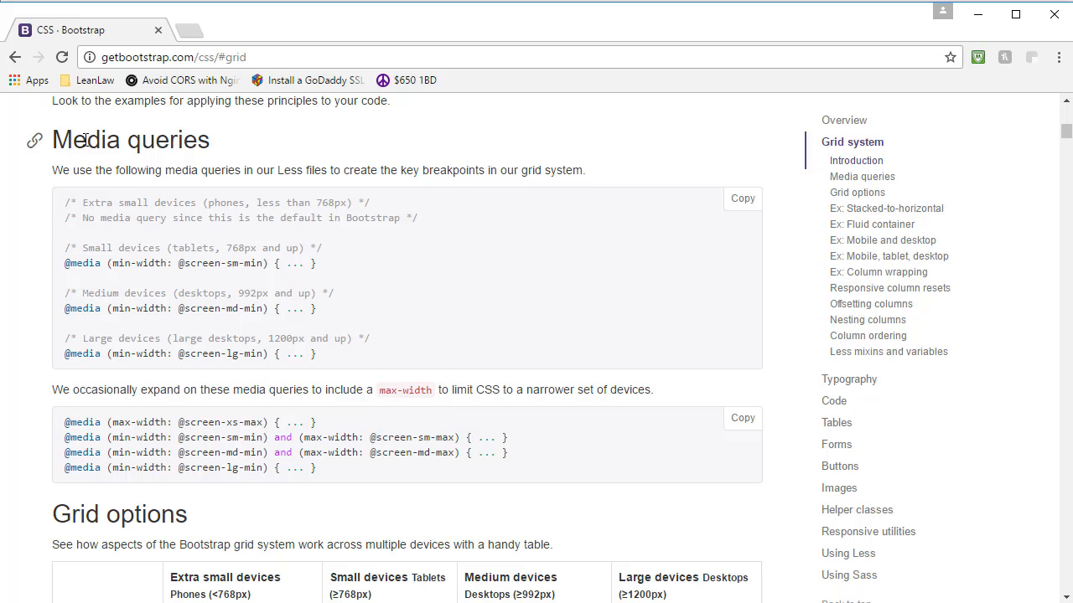
mouse_move(74, 219)
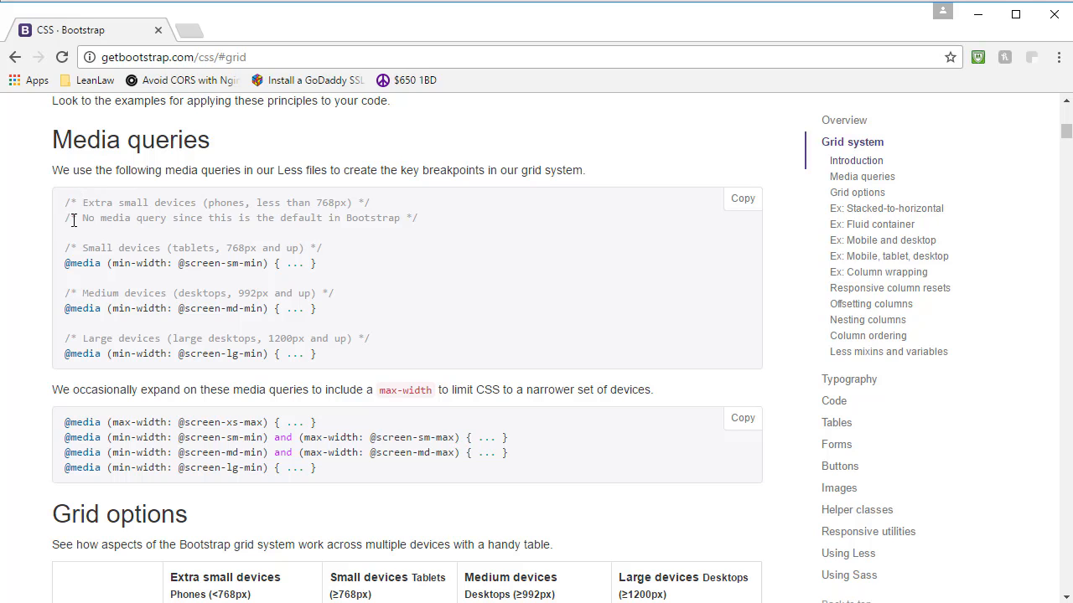
mouse_move(68, 206)
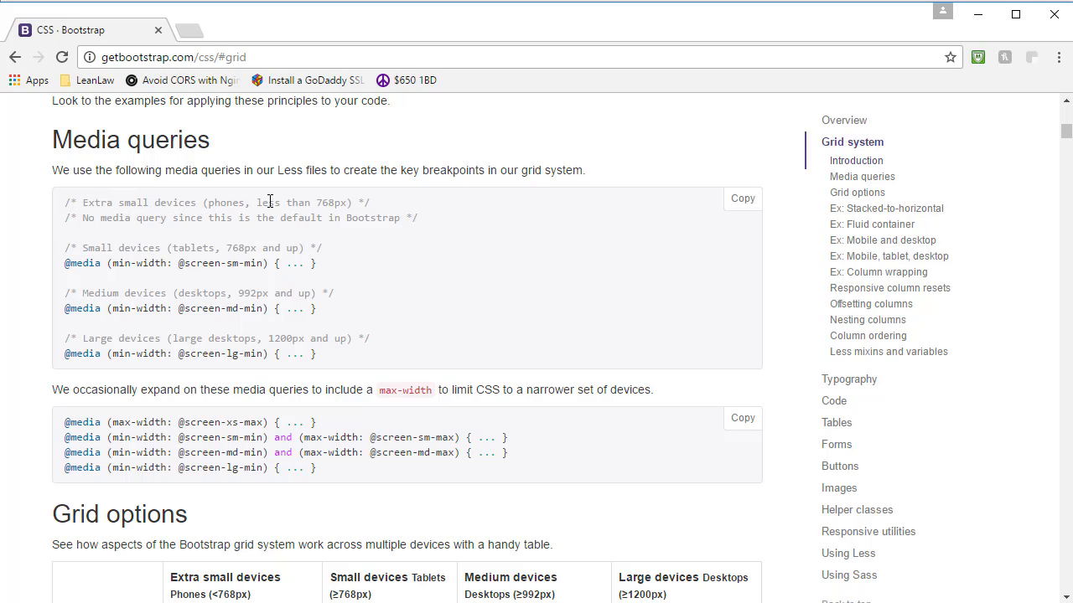
mouse_move(351, 207)
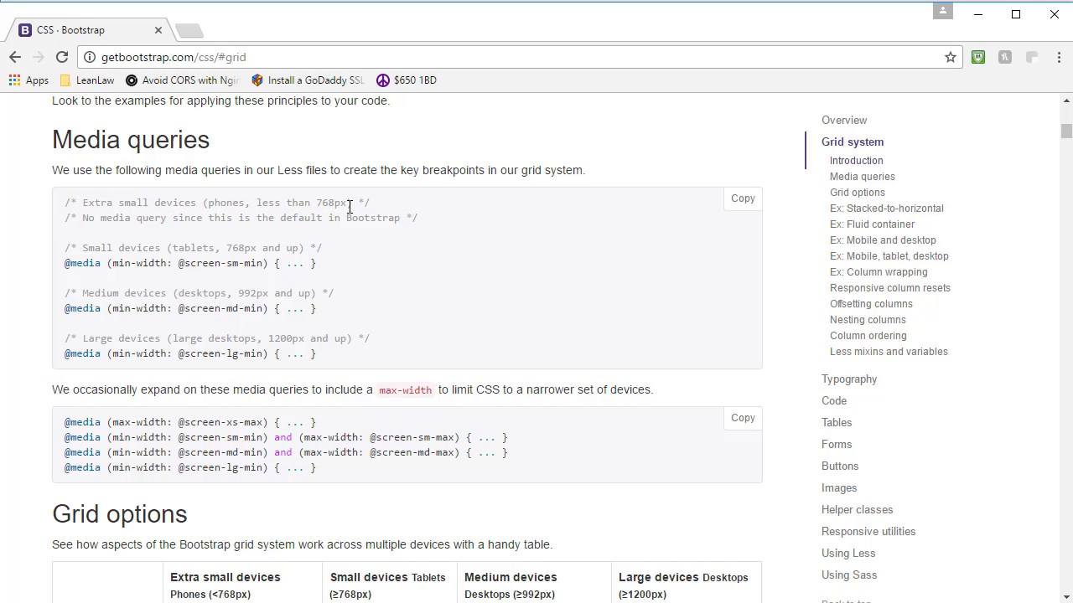
mouse_move(211, 387)
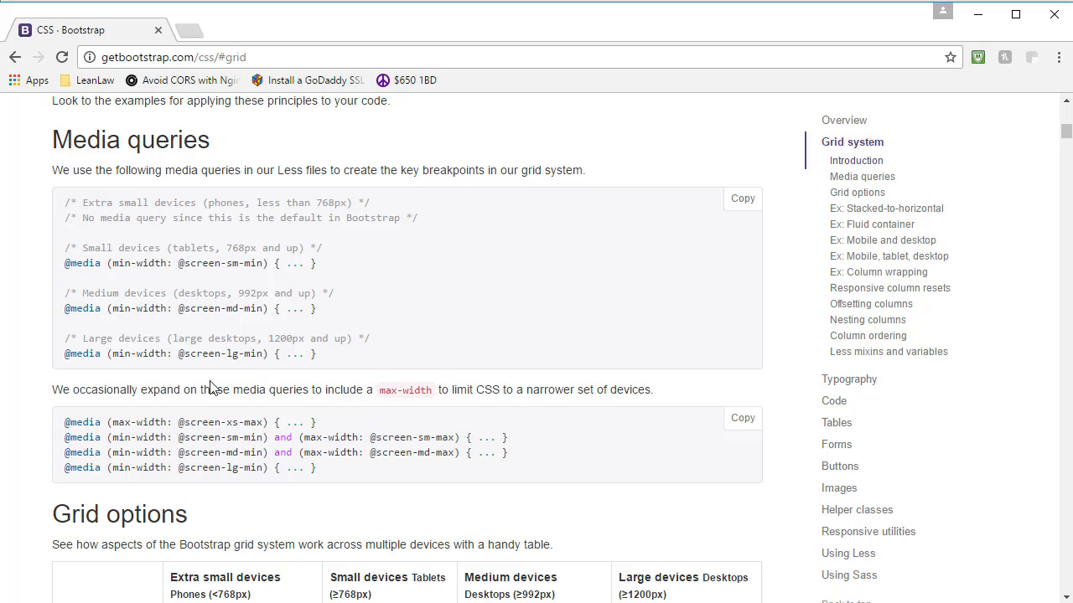
mouse_move(243, 248)
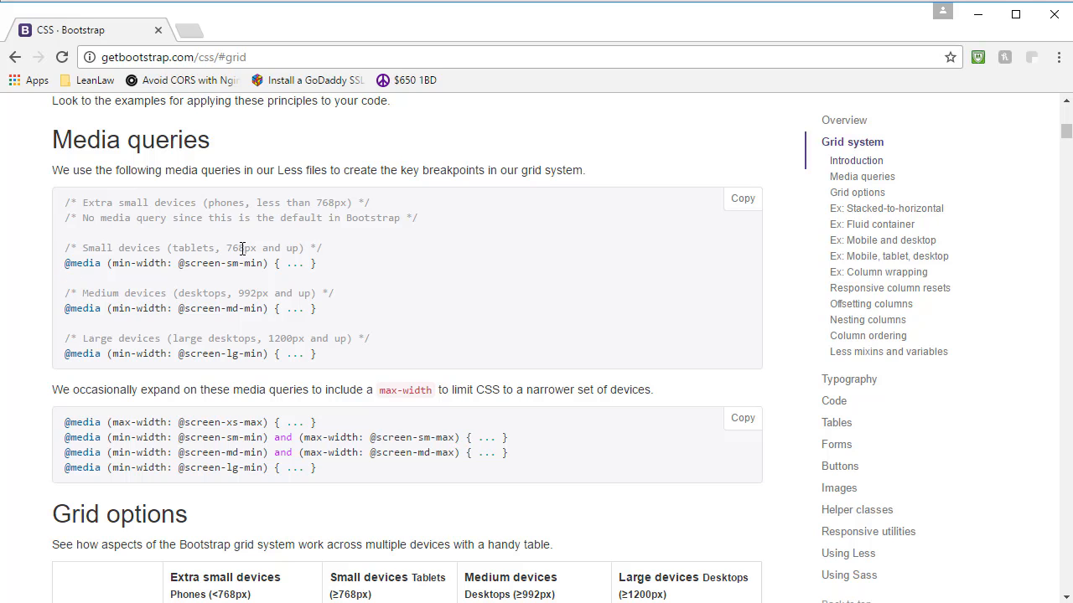
mouse_move(244, 299)
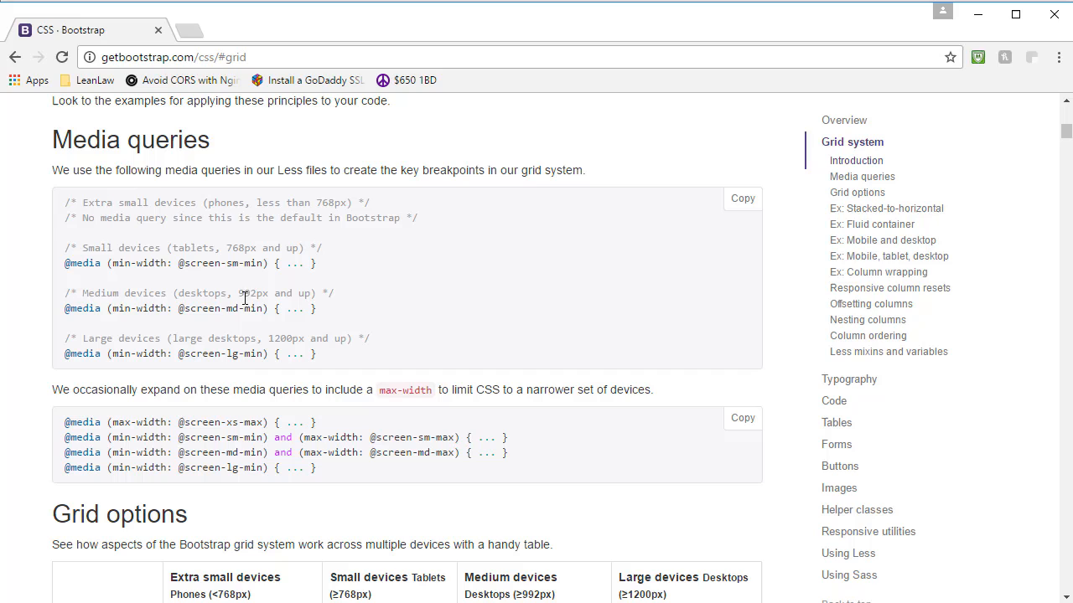
mouse_move(280, 335)
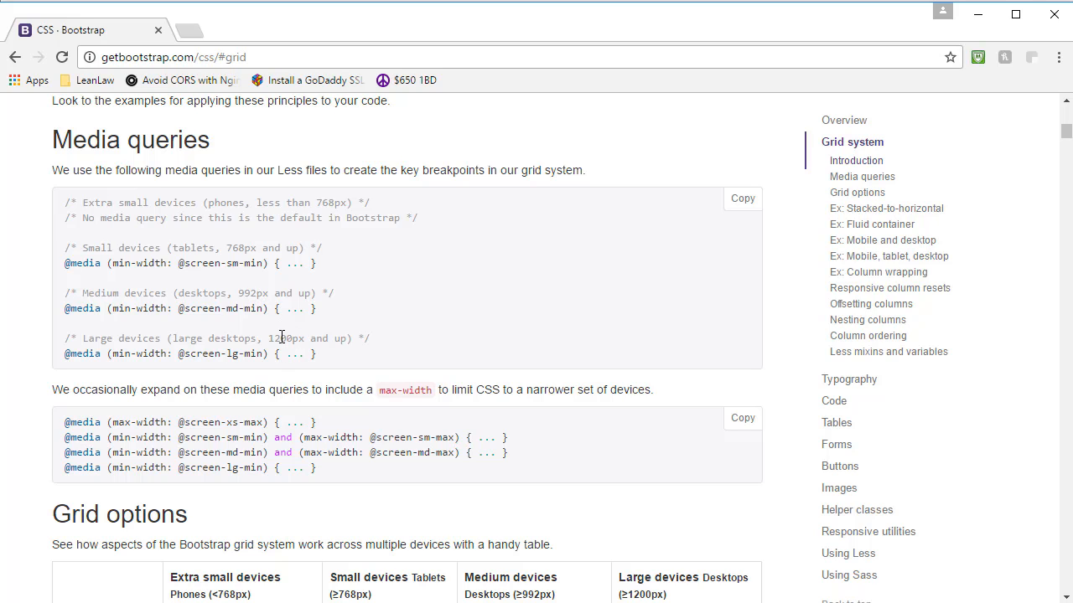
mouse_move(290, 335)
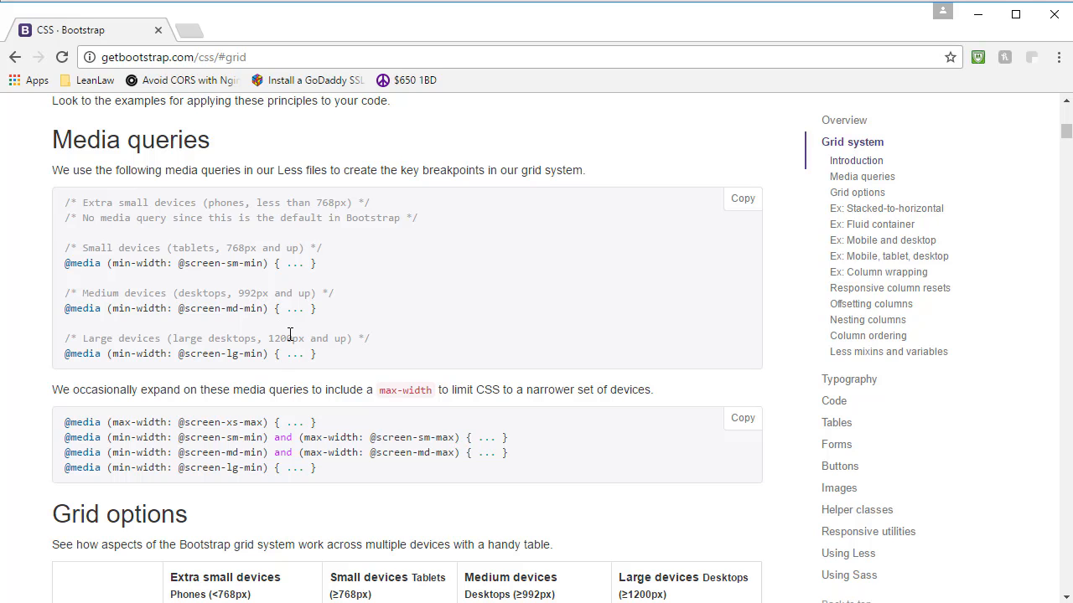
mouse_move(284, 200)
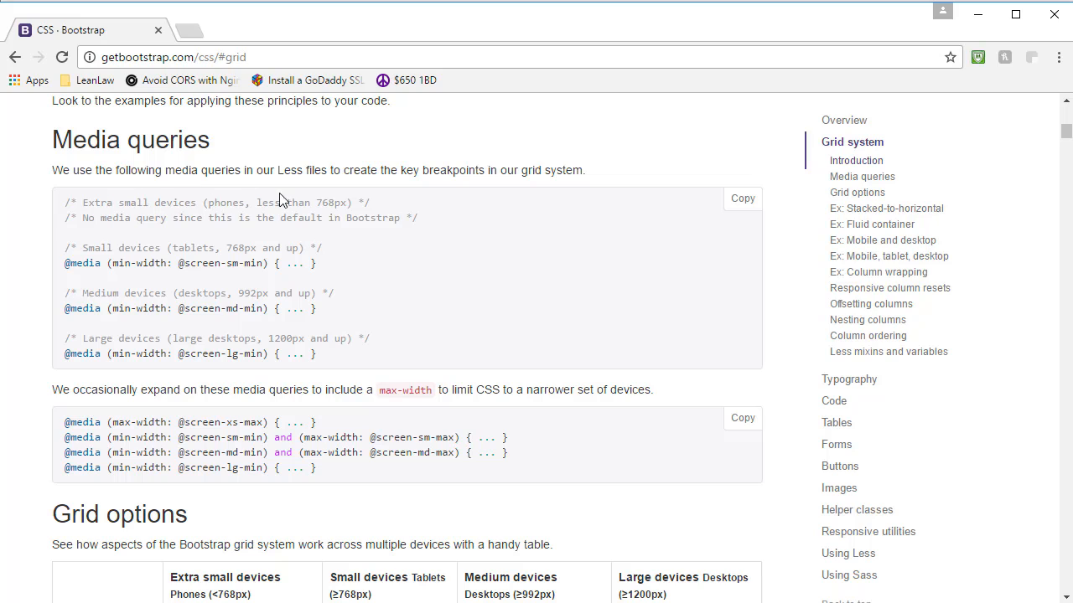
mouse_move(313, 208)
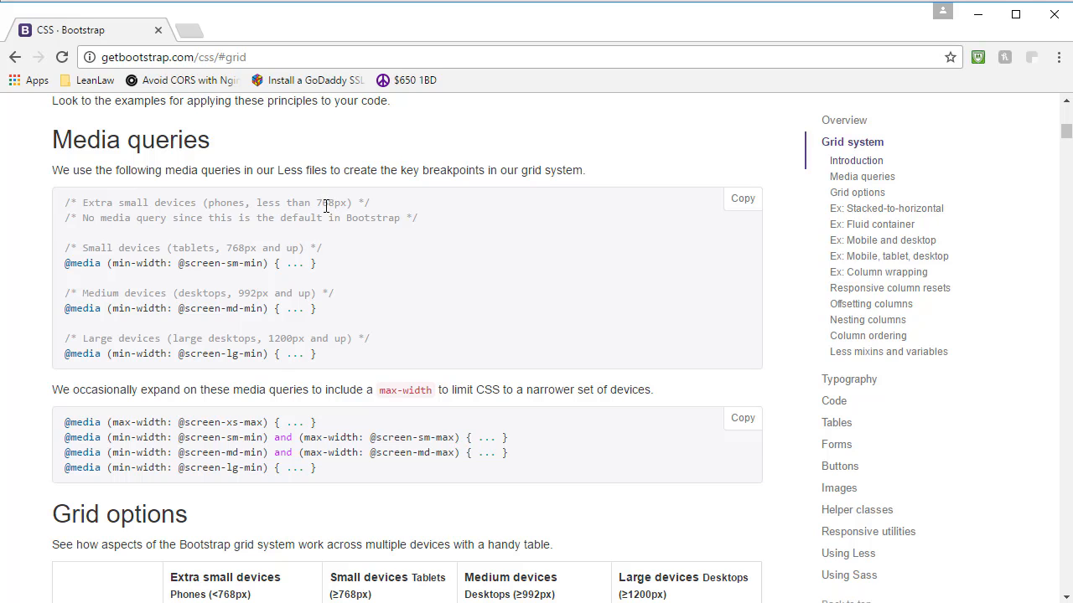
mouse_move(218, 261)
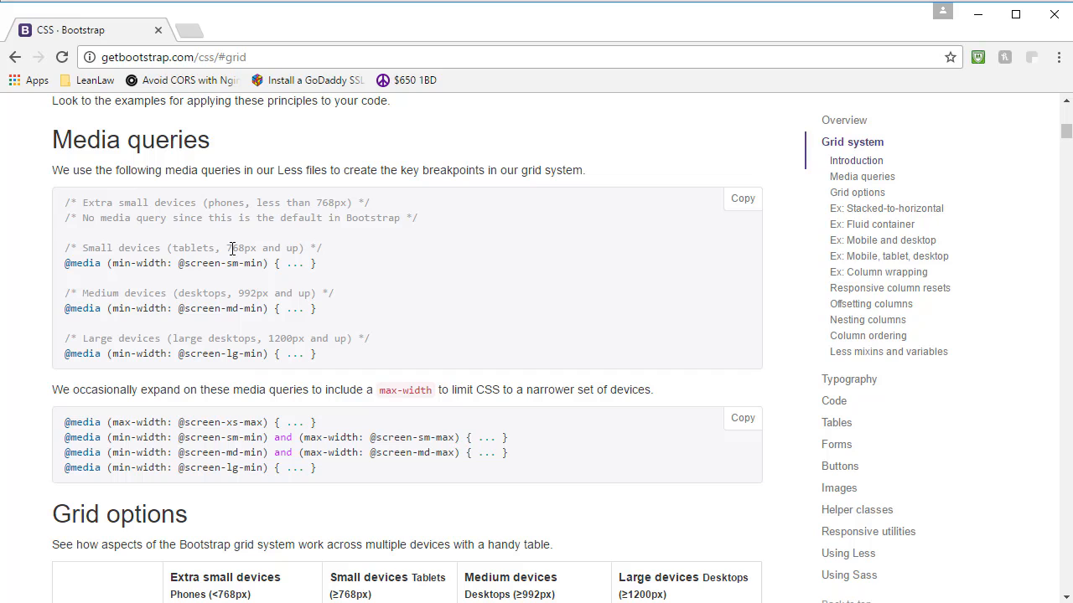
mouse_move(245, 294)
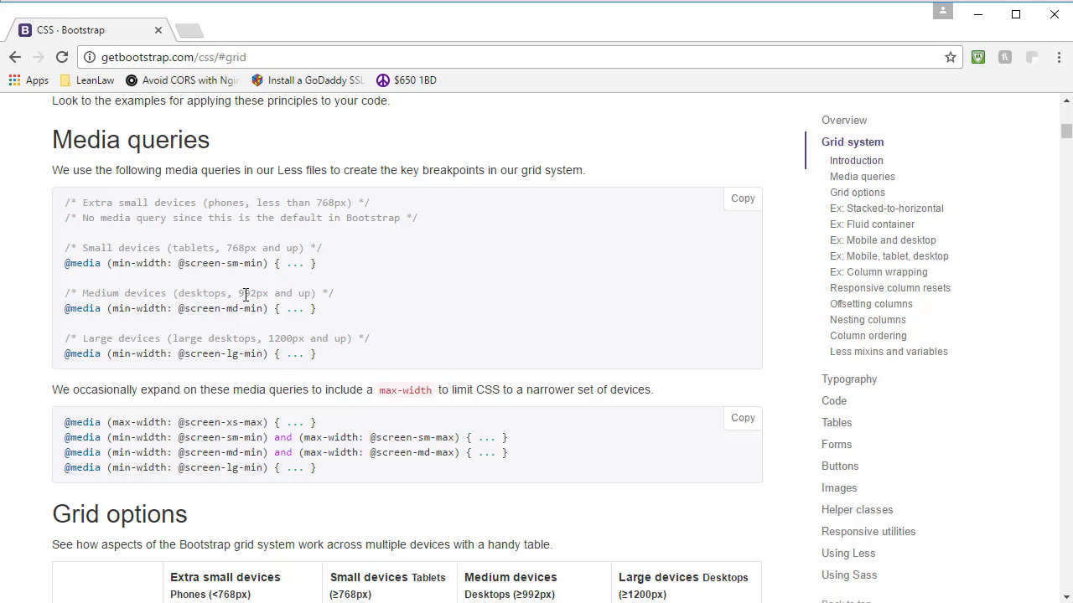
mouse_move(327, 315)
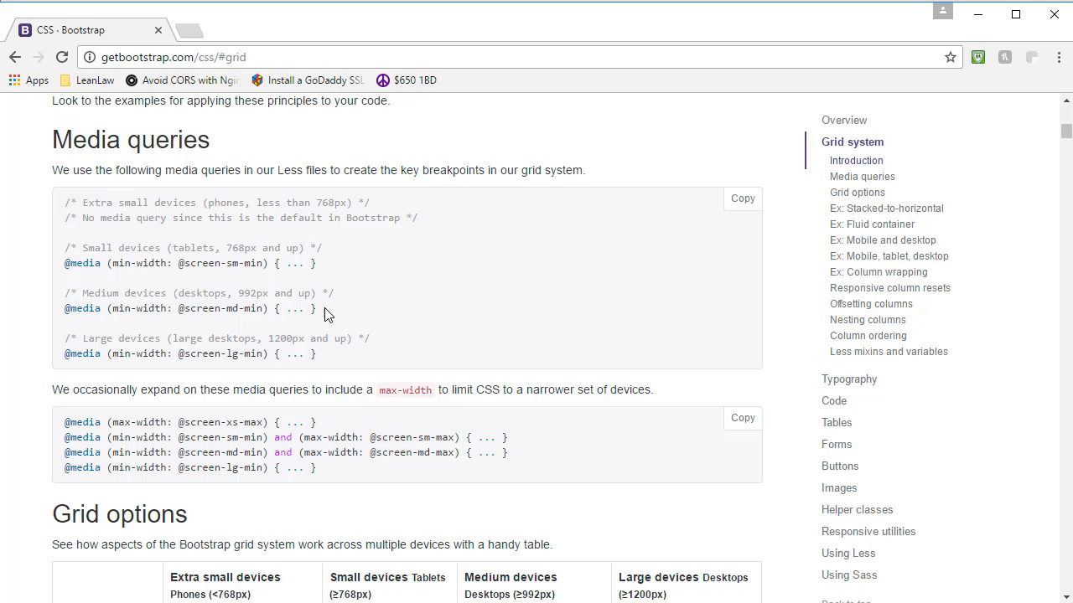
mouse_move(283, 341)
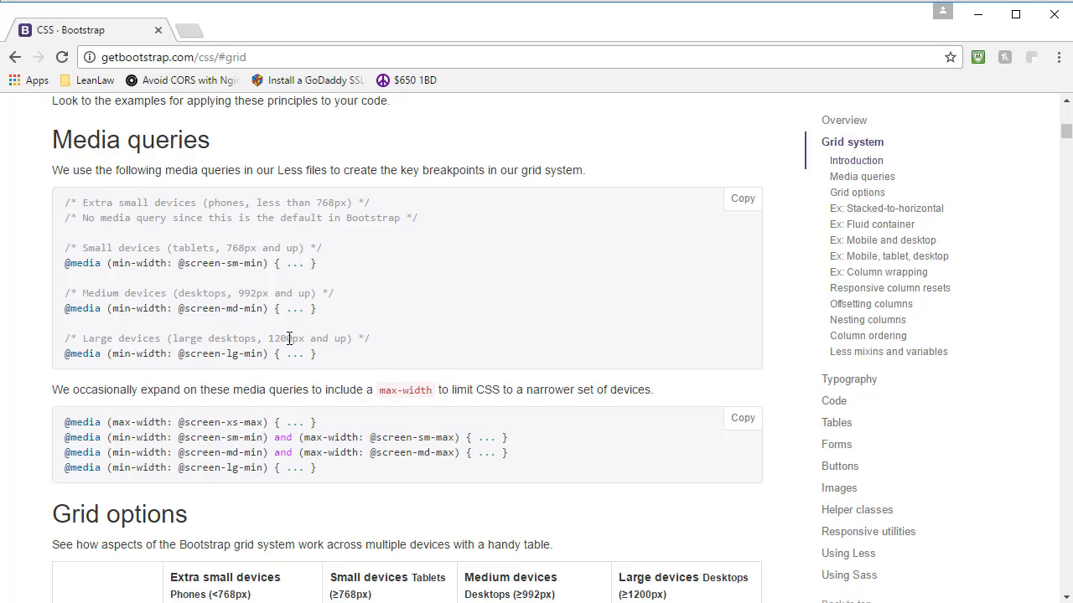
mouse_move(224, 377)
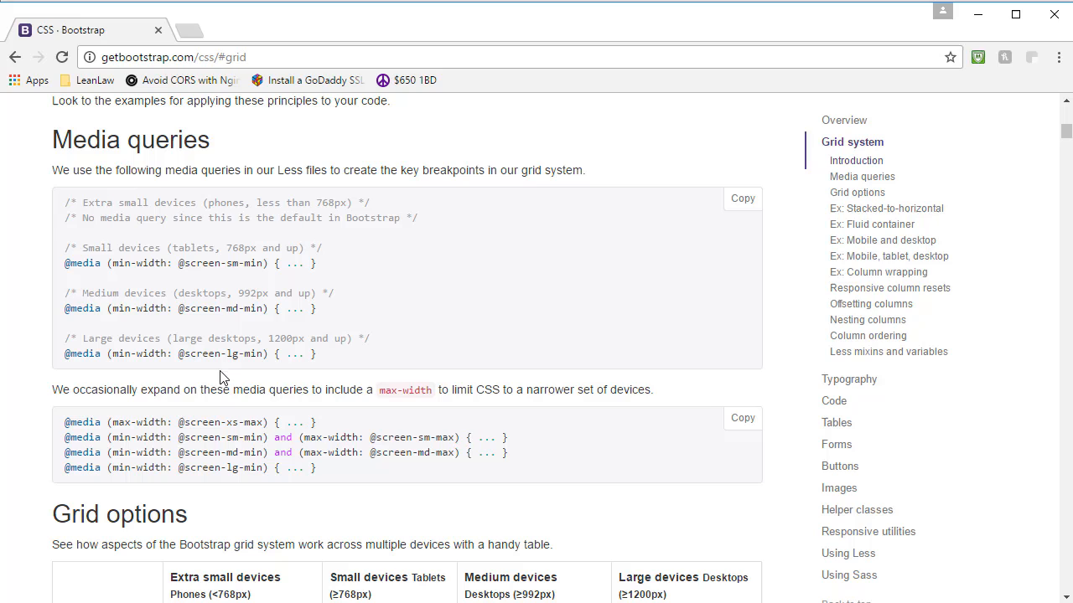
mouse_move(207, 442)
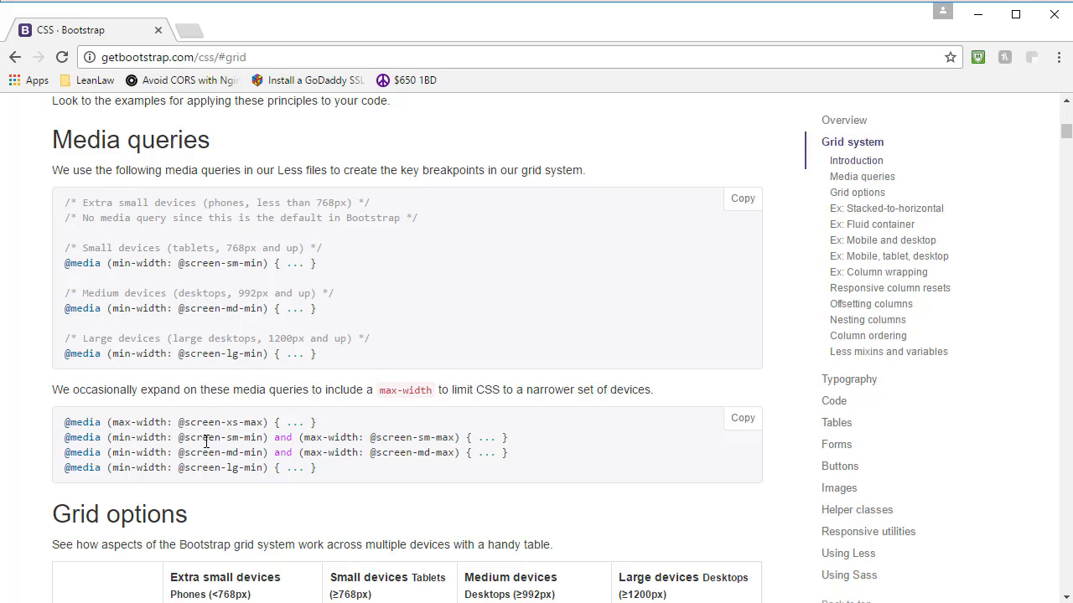
mouse_move(200, 386)
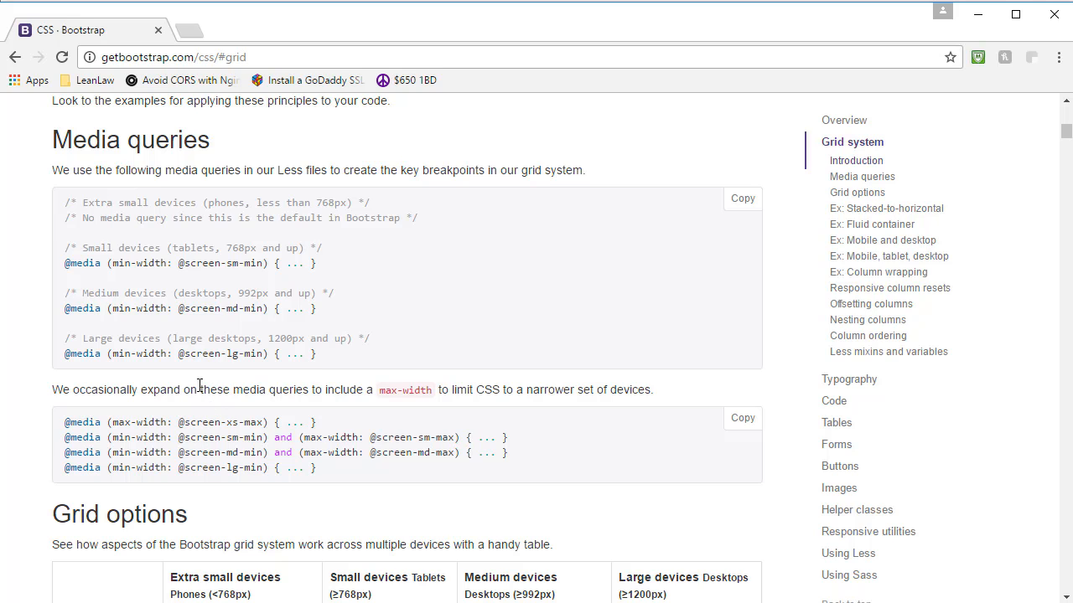
mouse_move(59, 376)
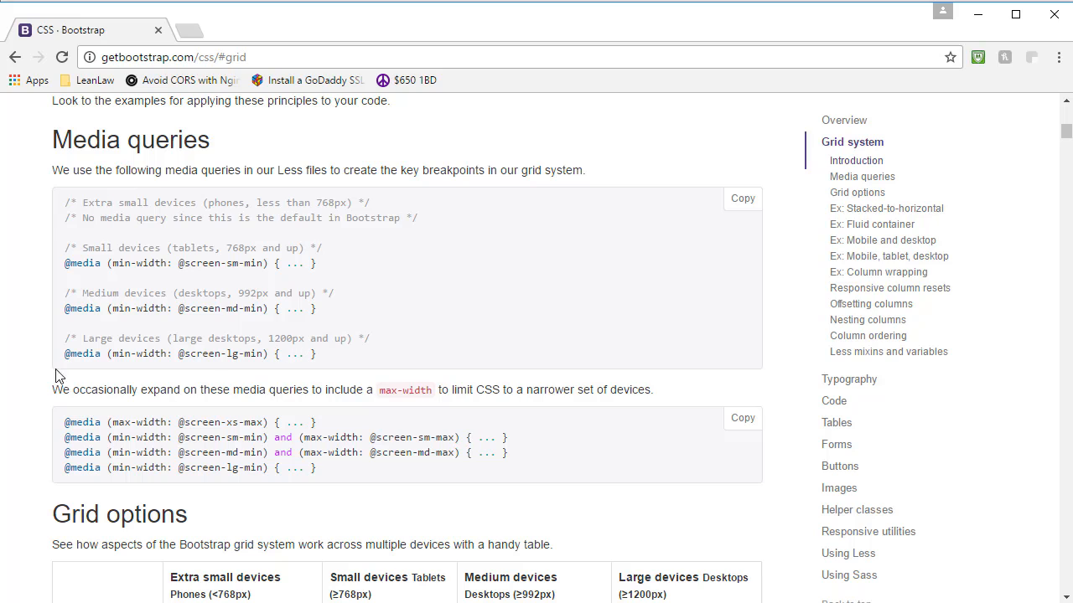
mouse_move(148, 285)
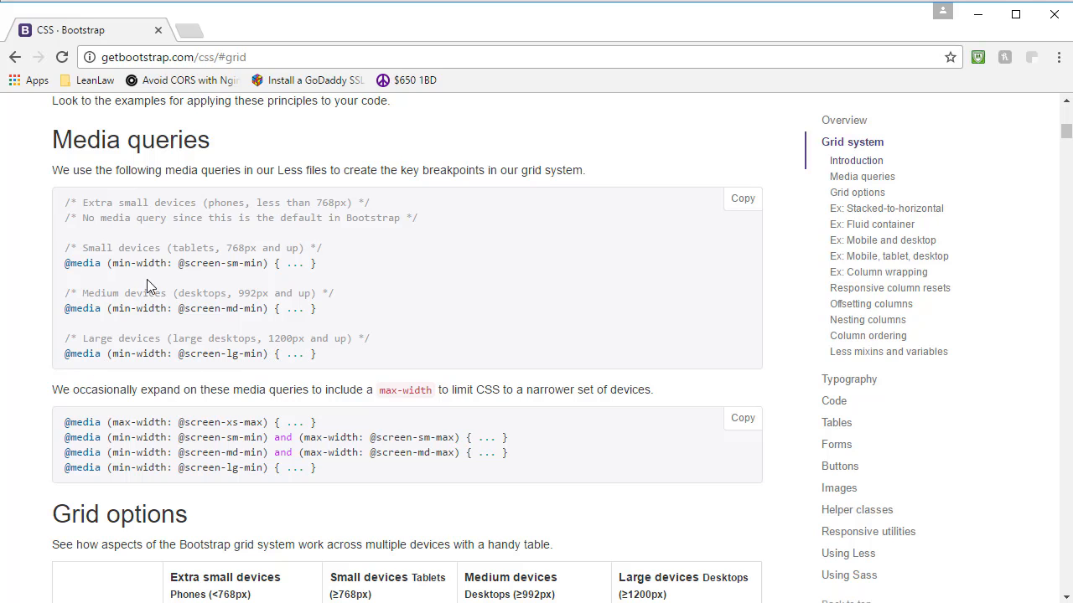
mouse_move(378, 232)
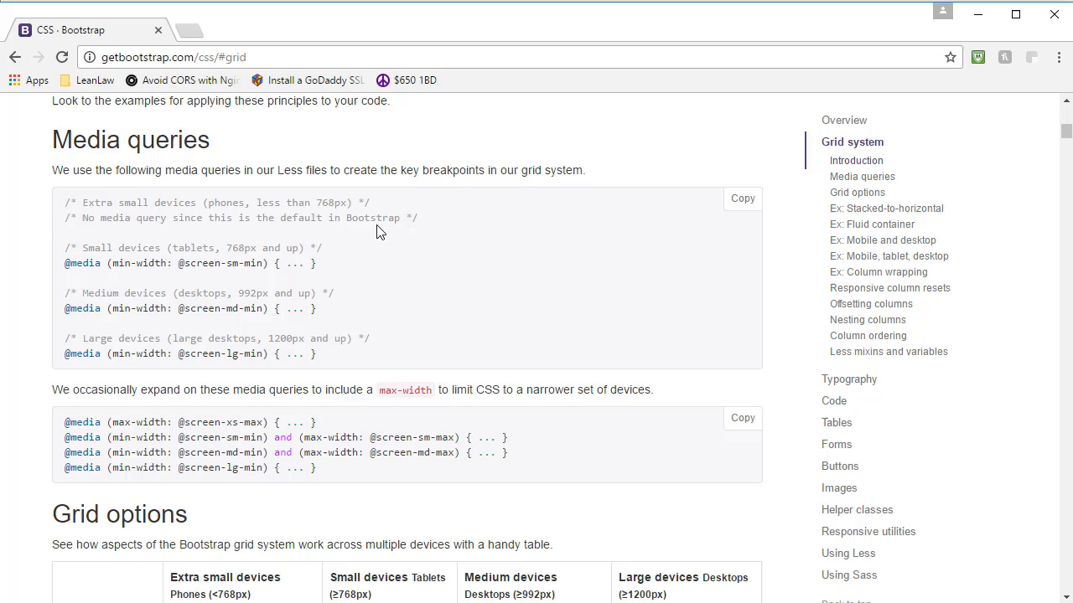
mouse_move(77, 306)
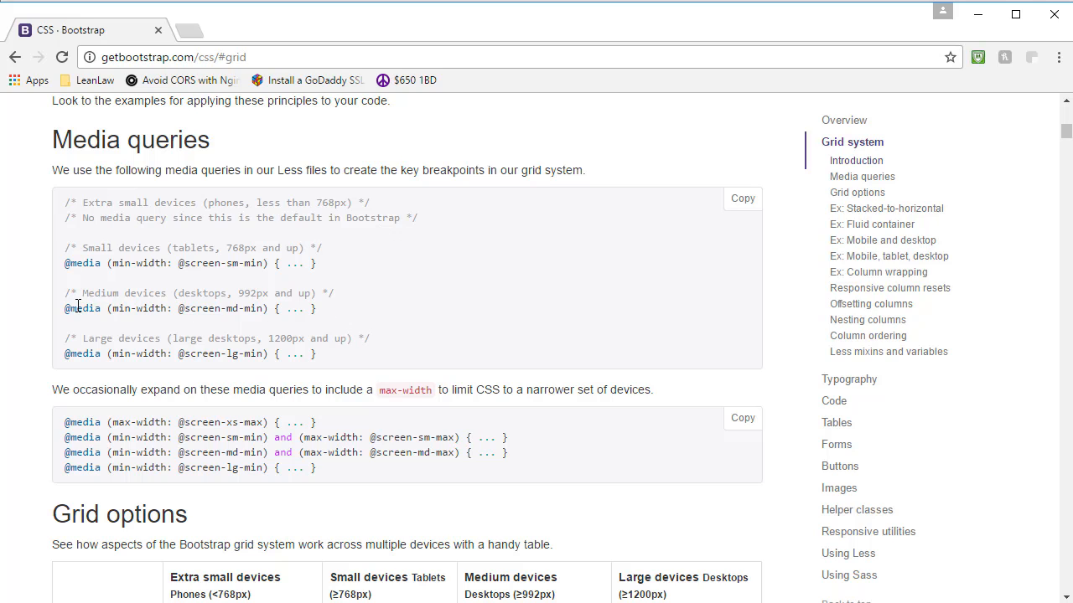
mouse_move(266, 237)
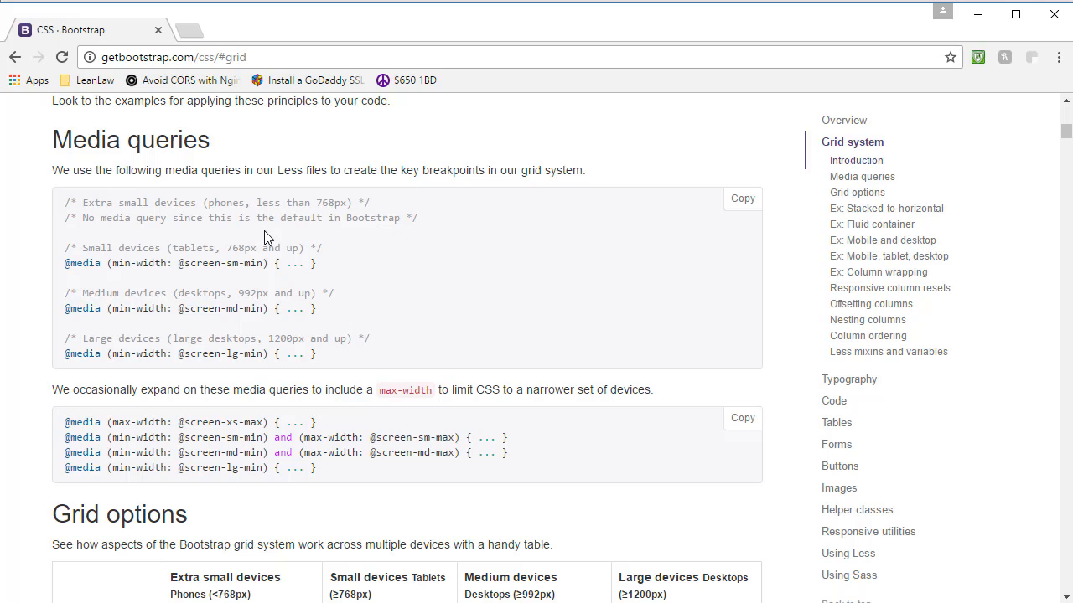
mouse_move(168, 235)
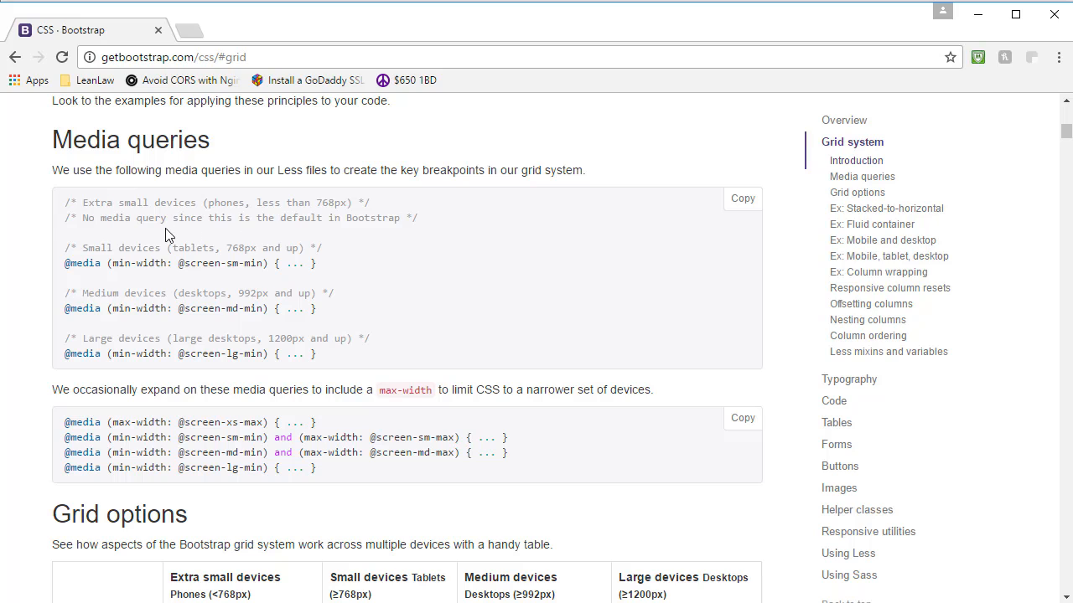
mouse_move(184, 232)
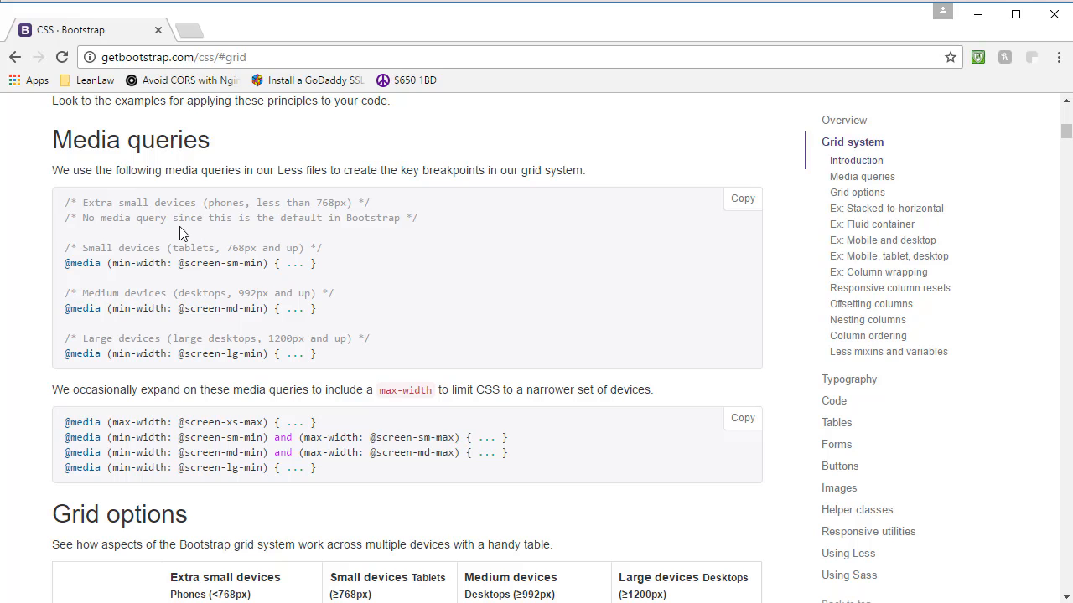
mouse_move(191, 335)
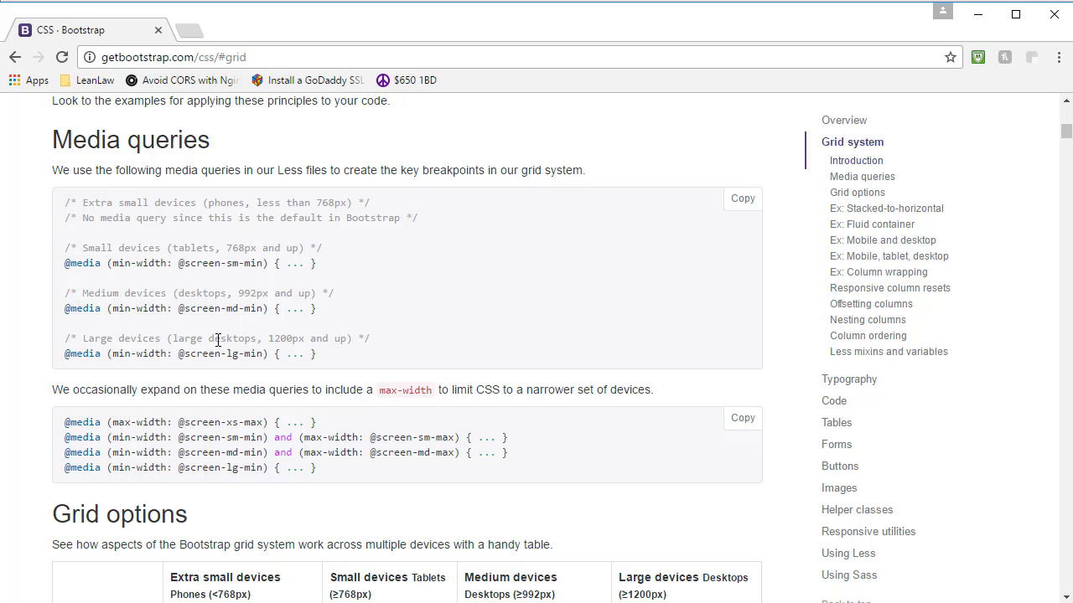
mouse_move(211, 254)
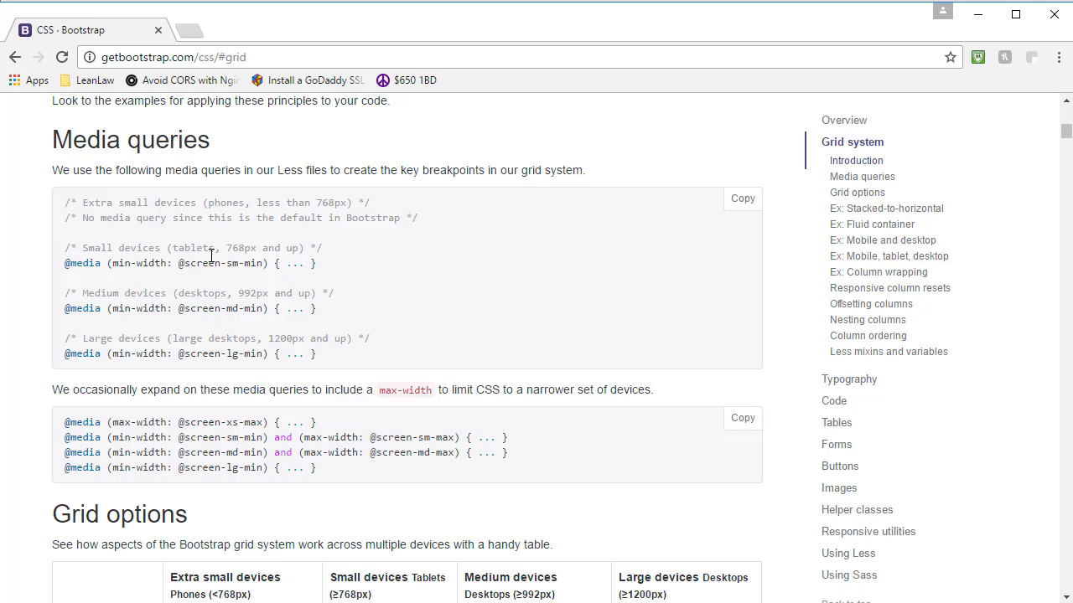
mouse_move(210, 312)
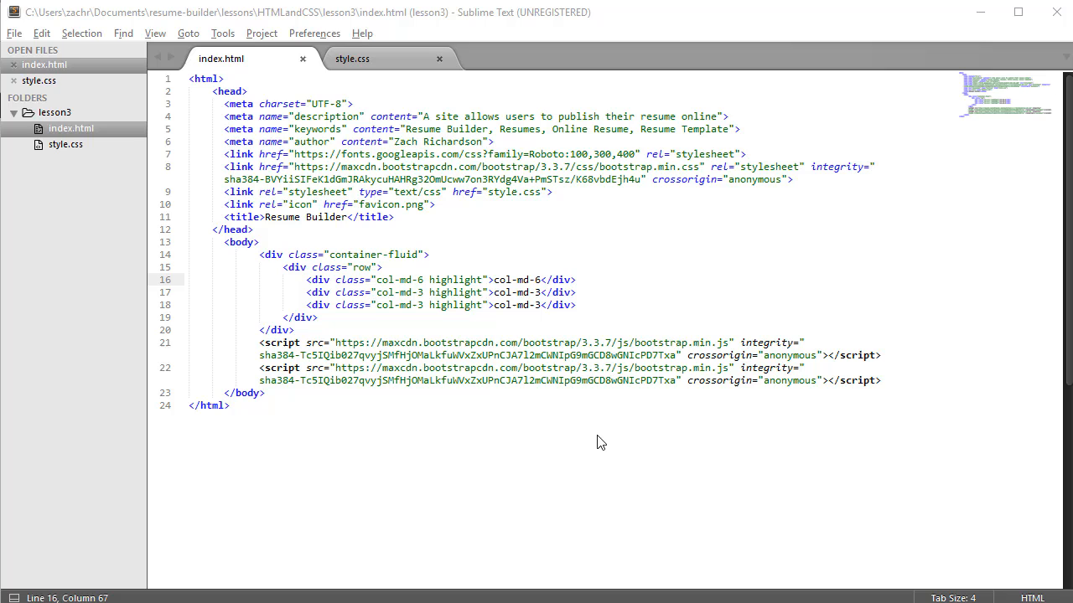
mouse_move(517, 360)
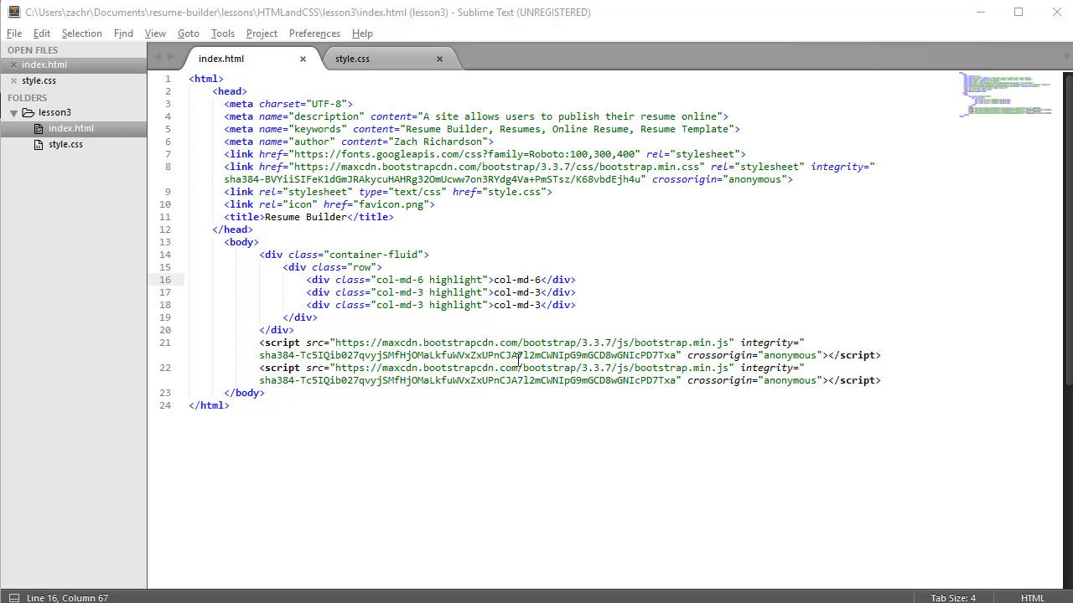
mouse_move(363, 305)
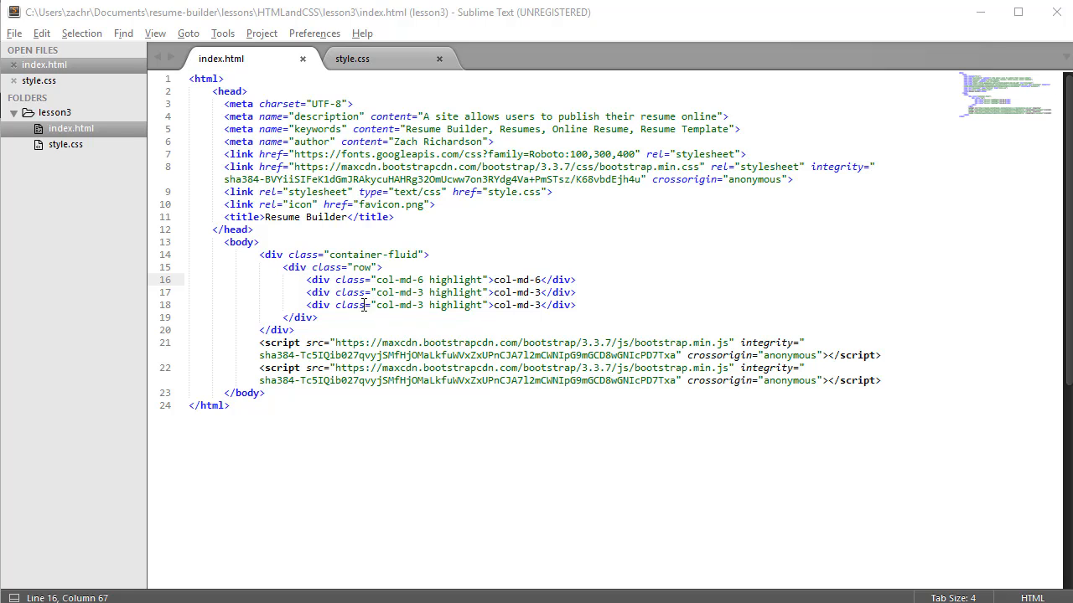
mouse_move(469, 292)
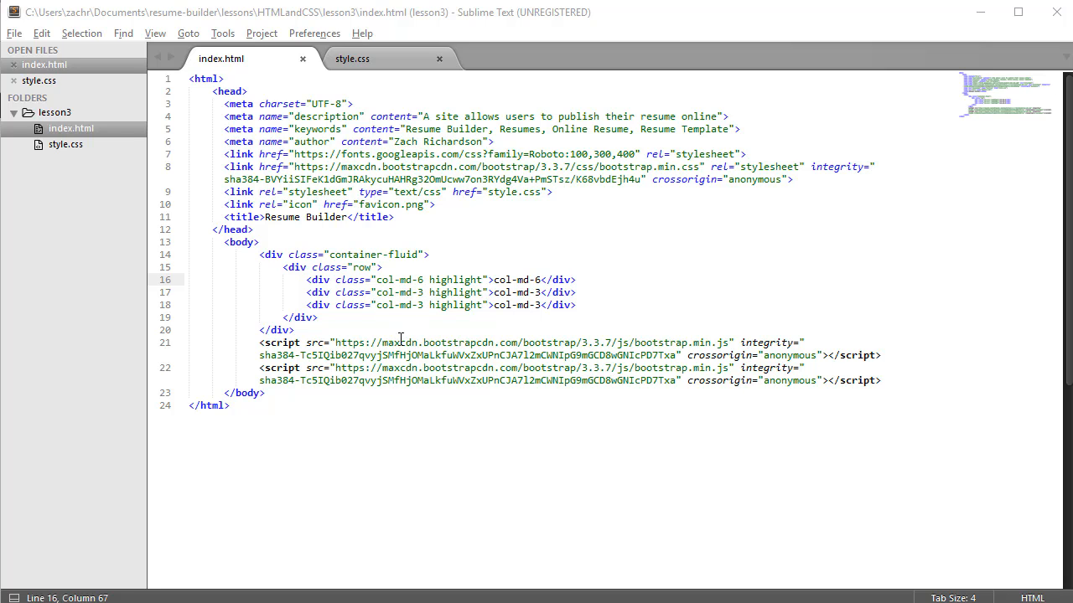
mouse_move(400, 342)
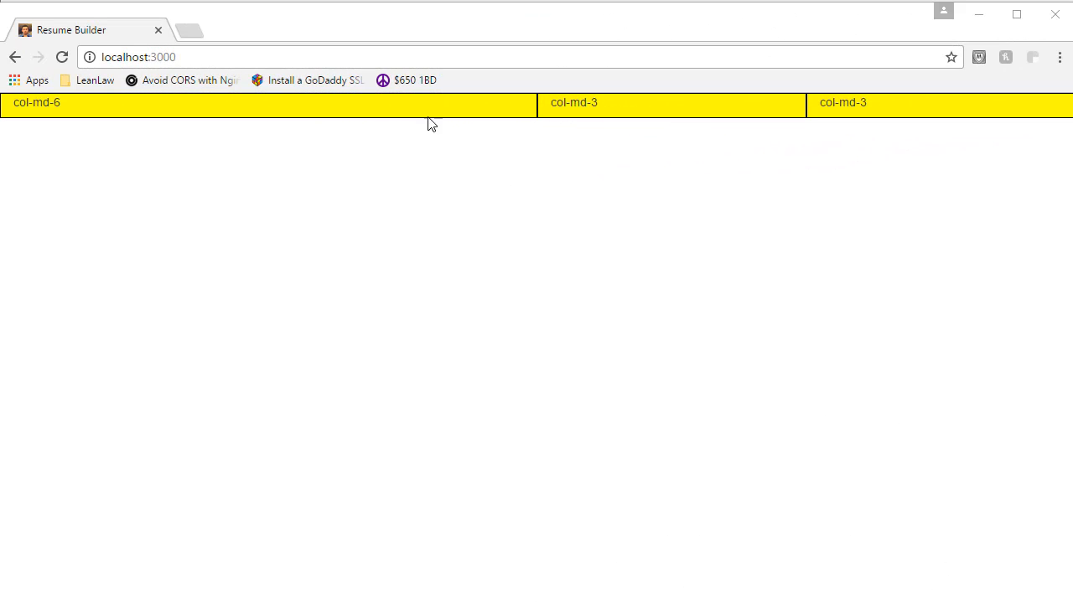
mouse_move(836, 109)
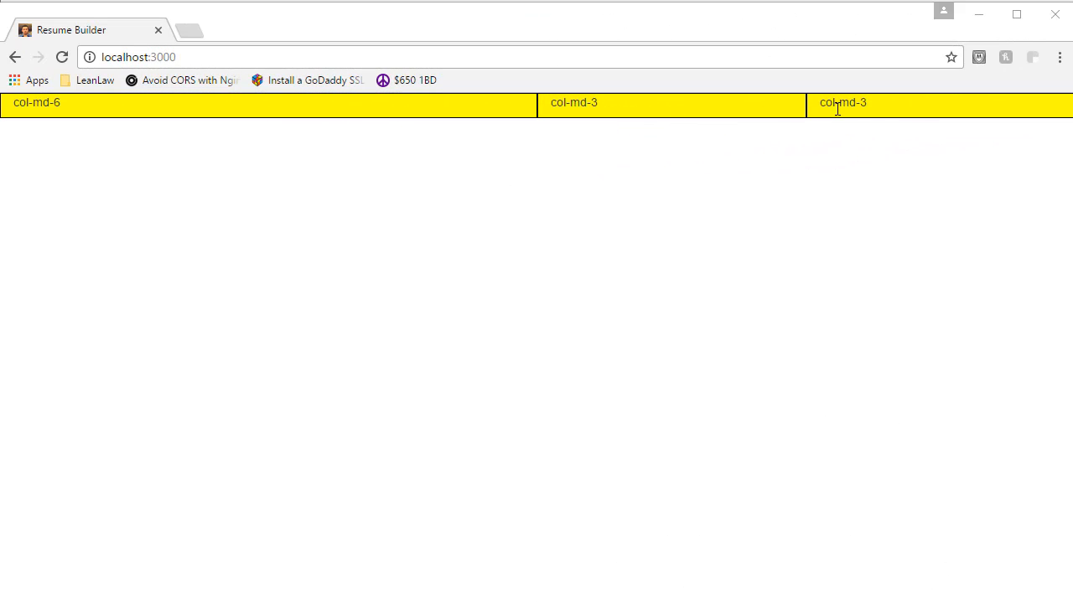
mouse_move(1070, 273)
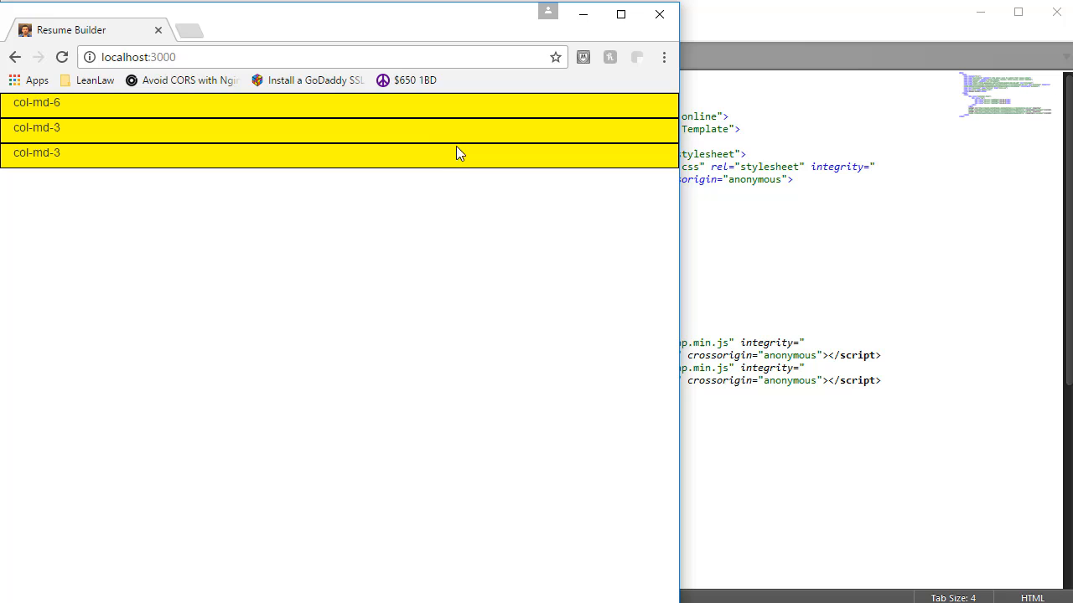
mouse_move(442, 159)
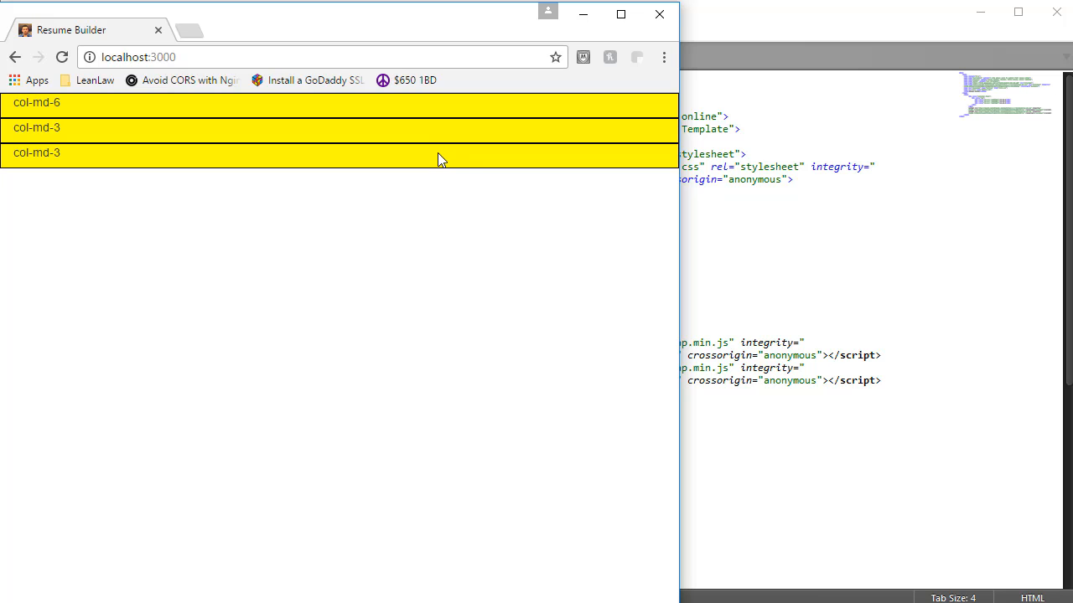
mouse_move(305, 125)
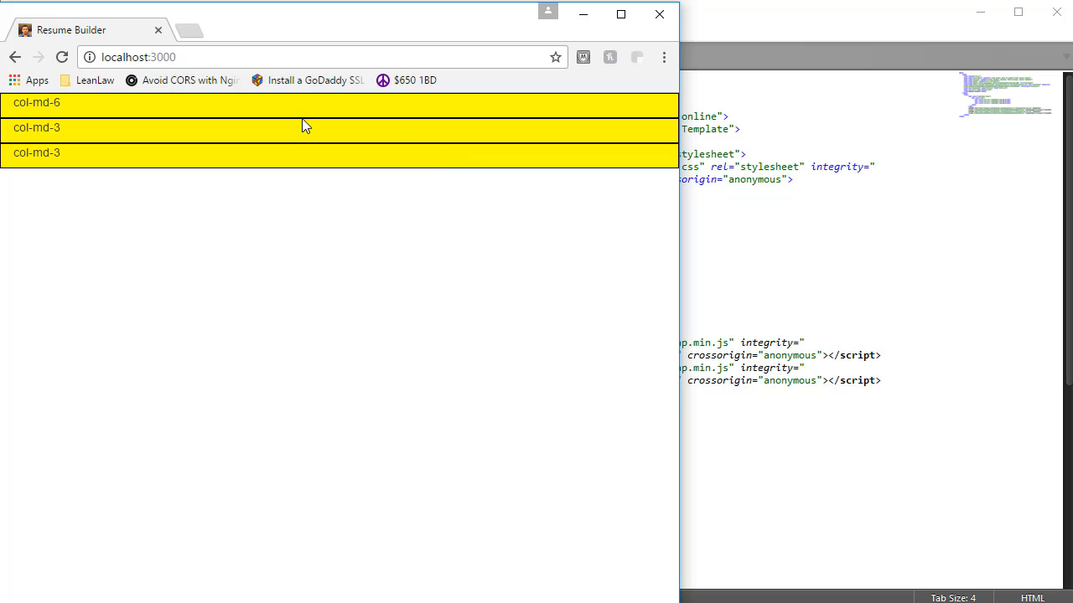
mouse_move(289, 171)
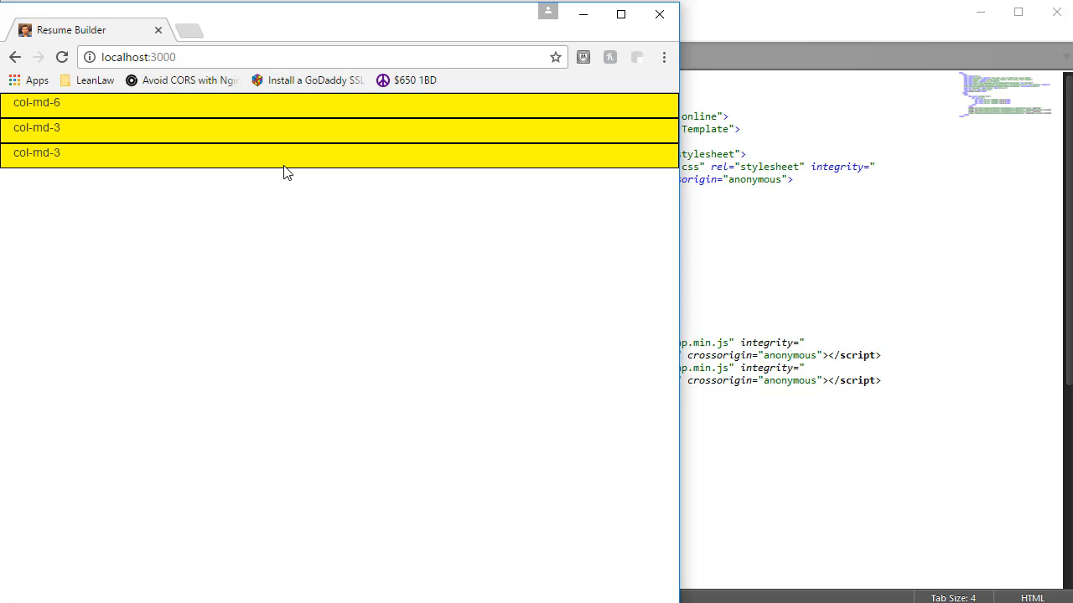
mouse_move(36, 141)
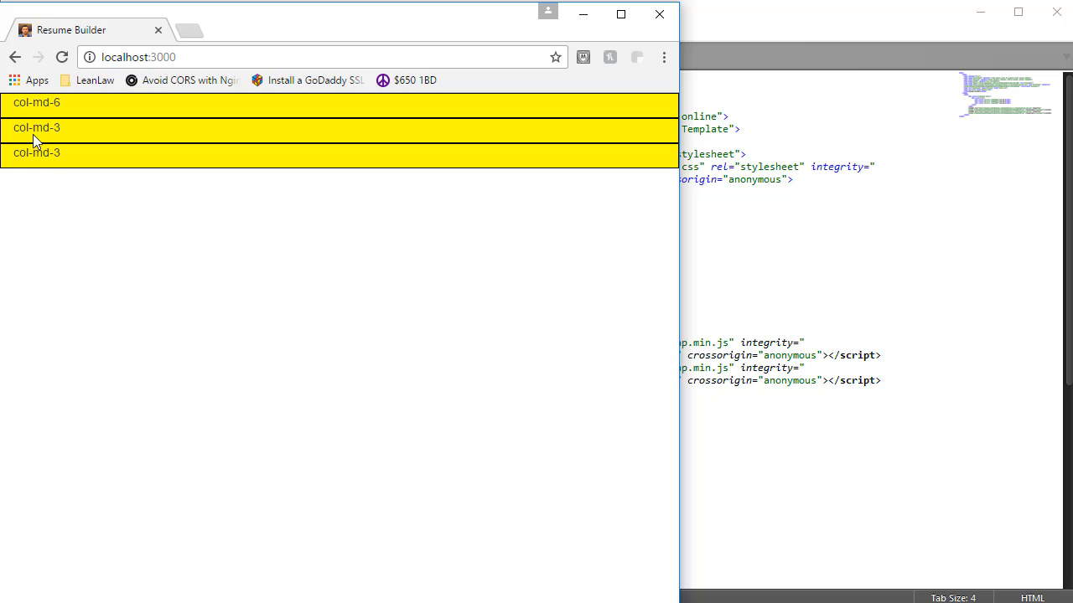
mouse_move(83, 186)
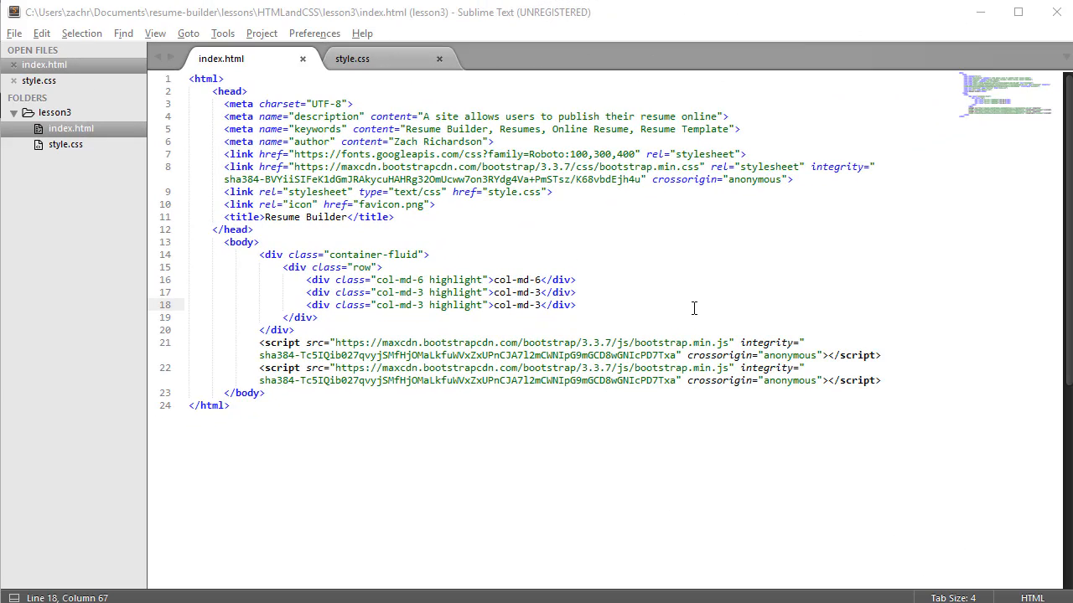
mouse_move(504, 342)
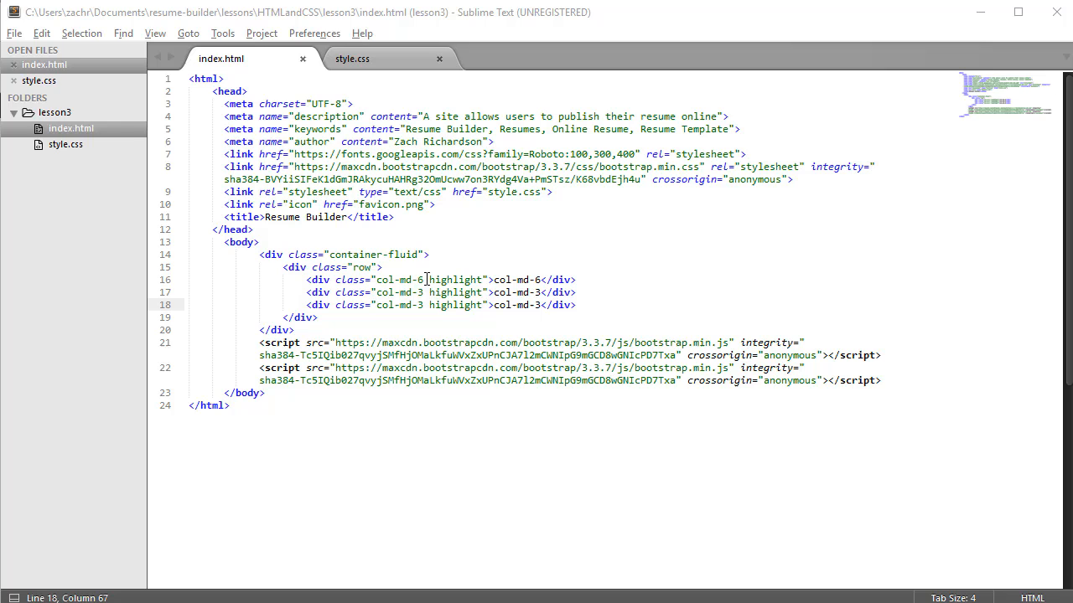
mouse_move(422, 308)
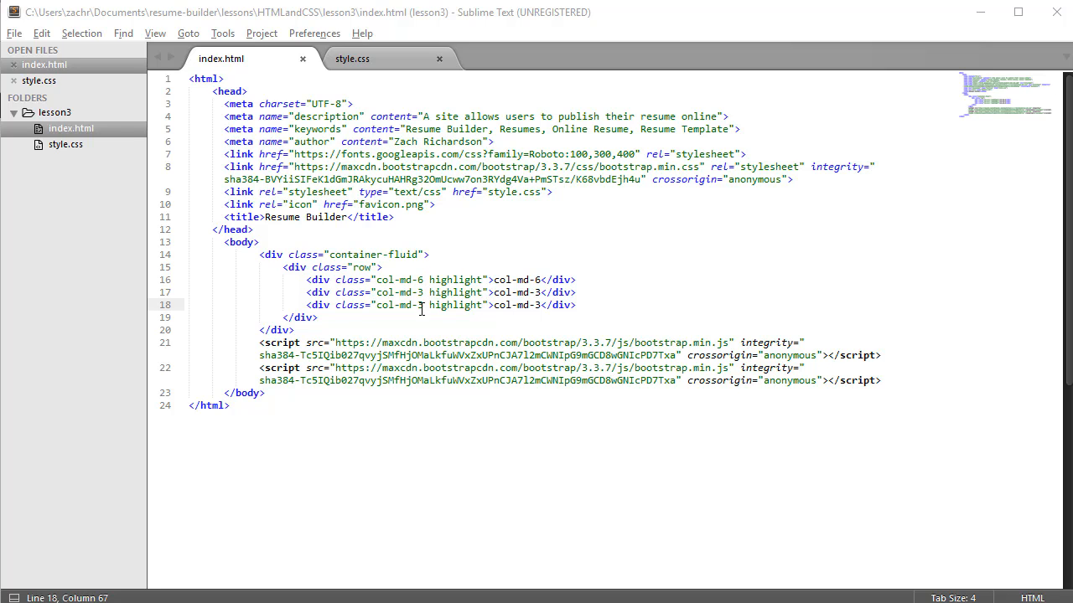
mouse_move(457, 291)
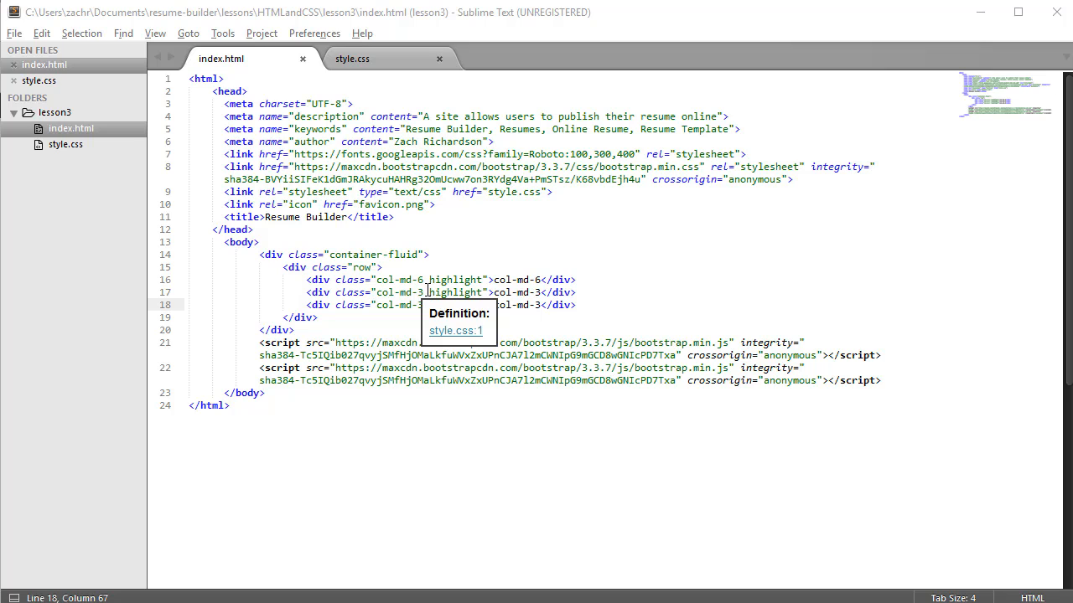
mouse_move(428, 317)
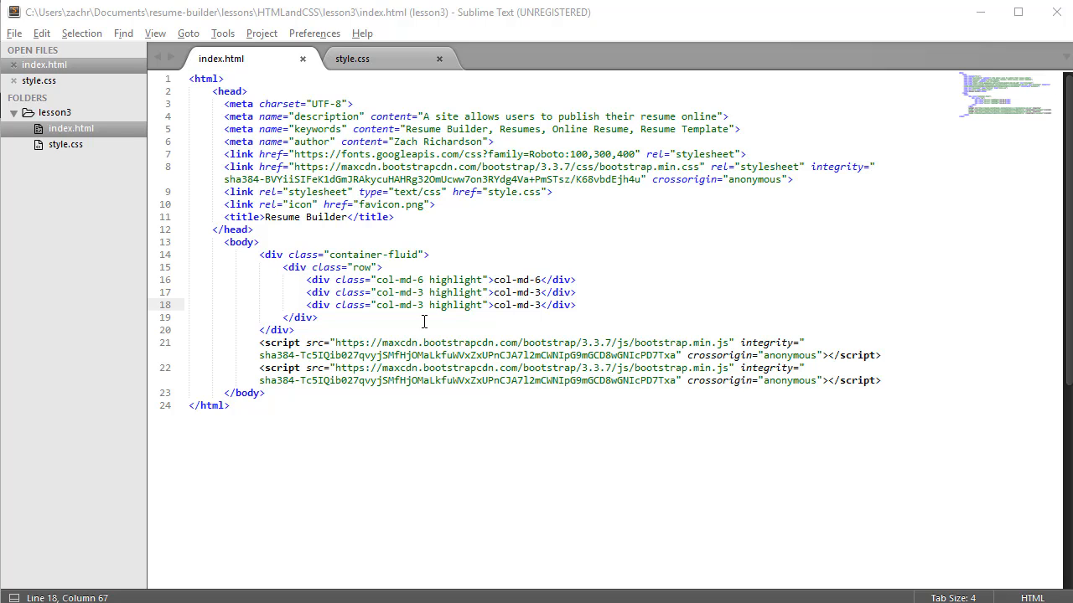
mouse_move(354, 280)
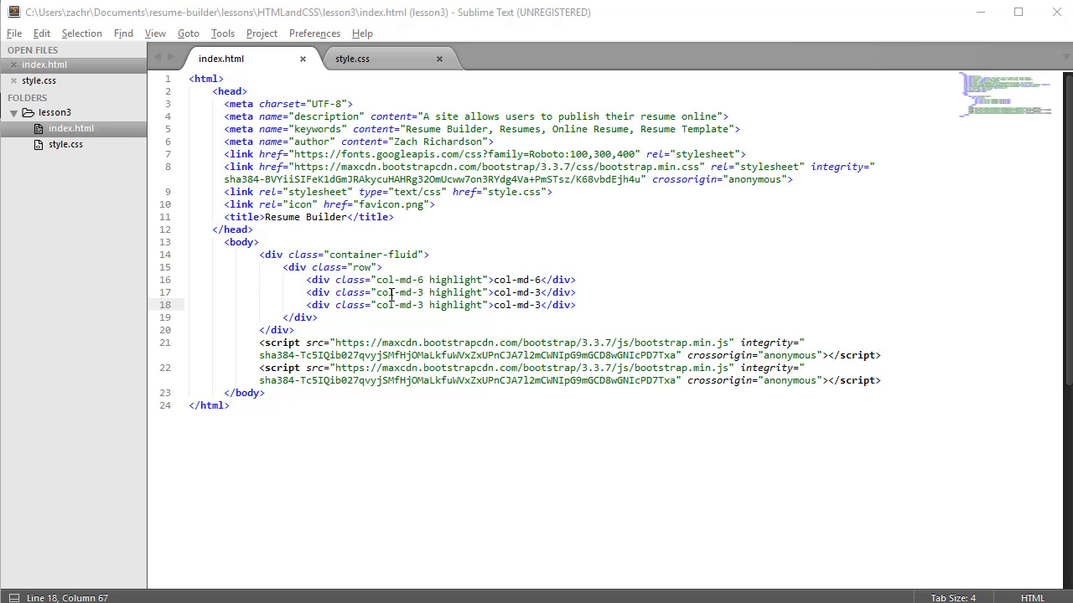
mouse_move(399, 317)
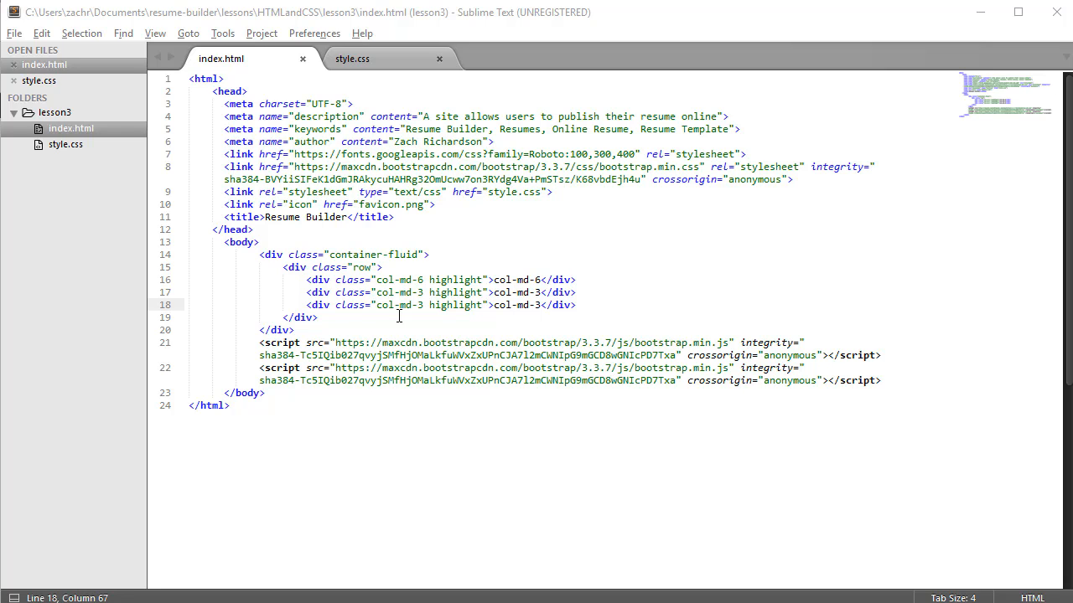
click(387, 292)
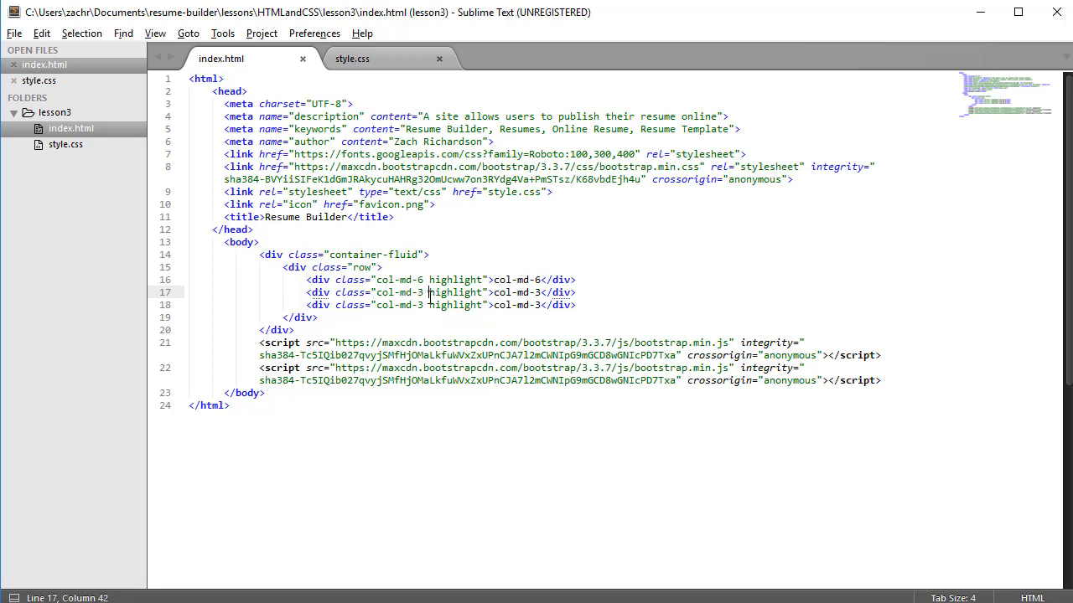
text(col-xs-6)
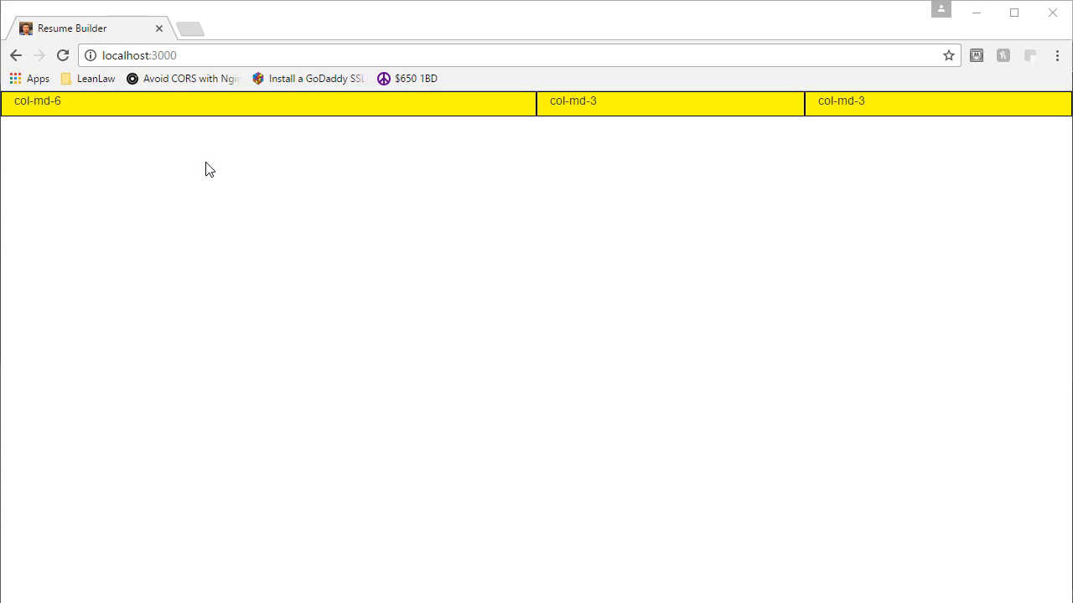
mouse_move(618, 122)
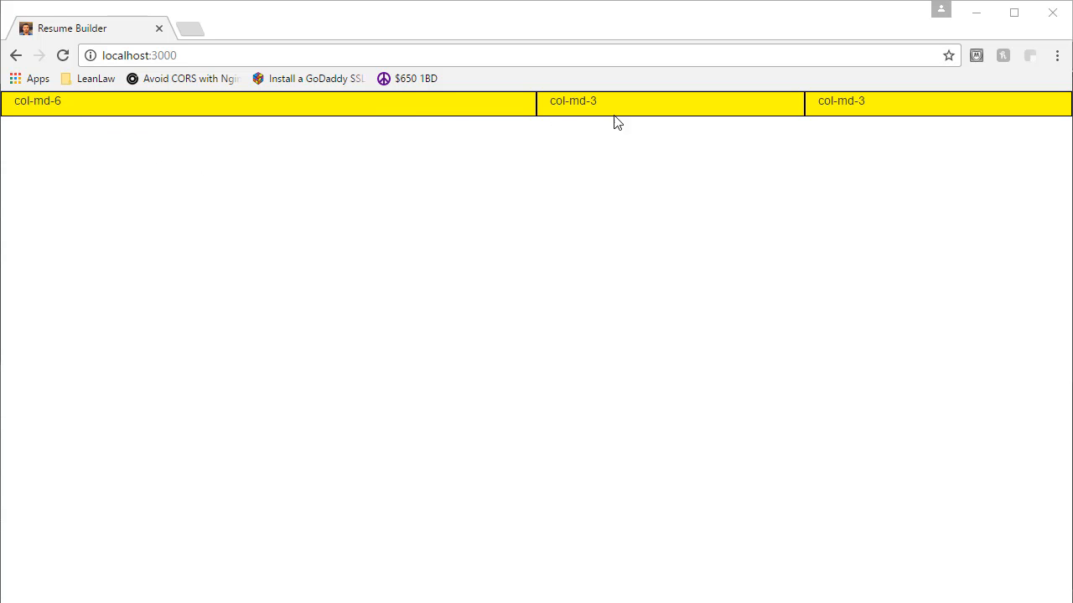
mouse_move(886, 135)
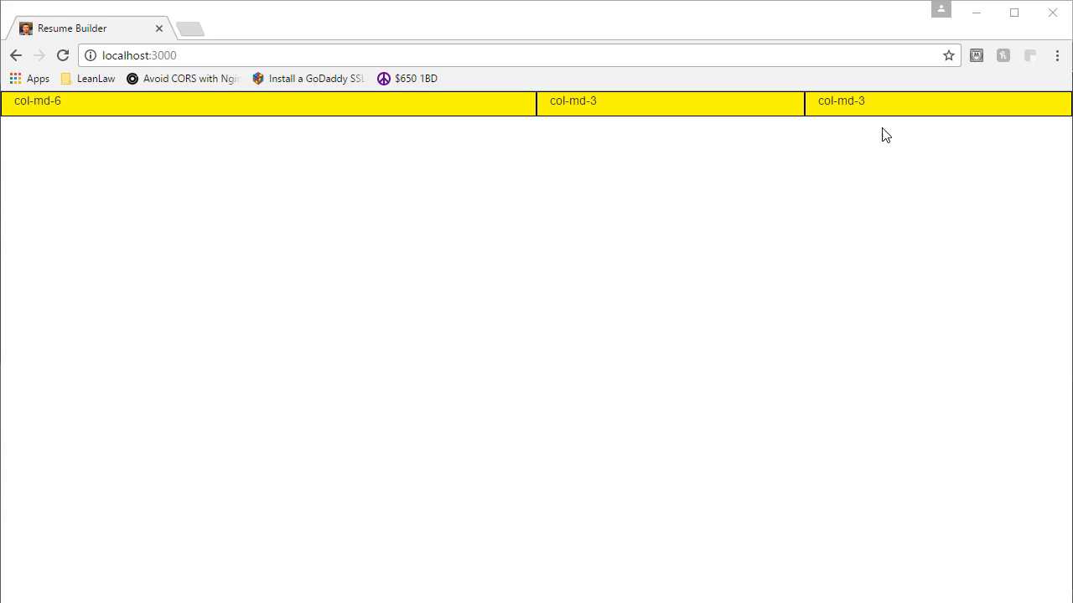
mouse_move(1068, 276)
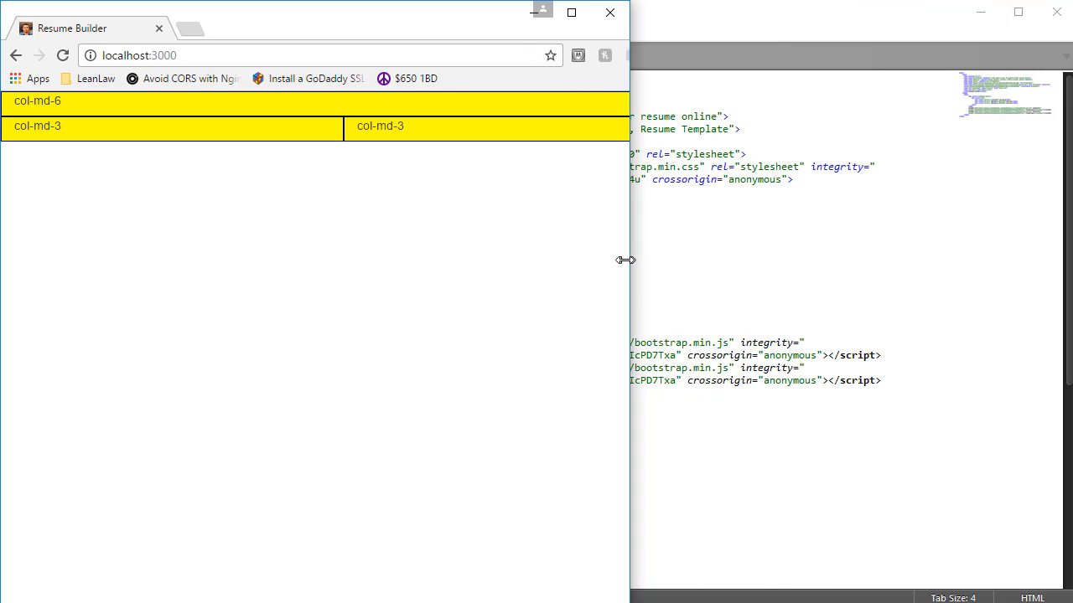
- Narrow the Chrome window on localhost:3000 so col-md-6 and the col-md-3 blocks stack
drag(624, 260, 620, 260)
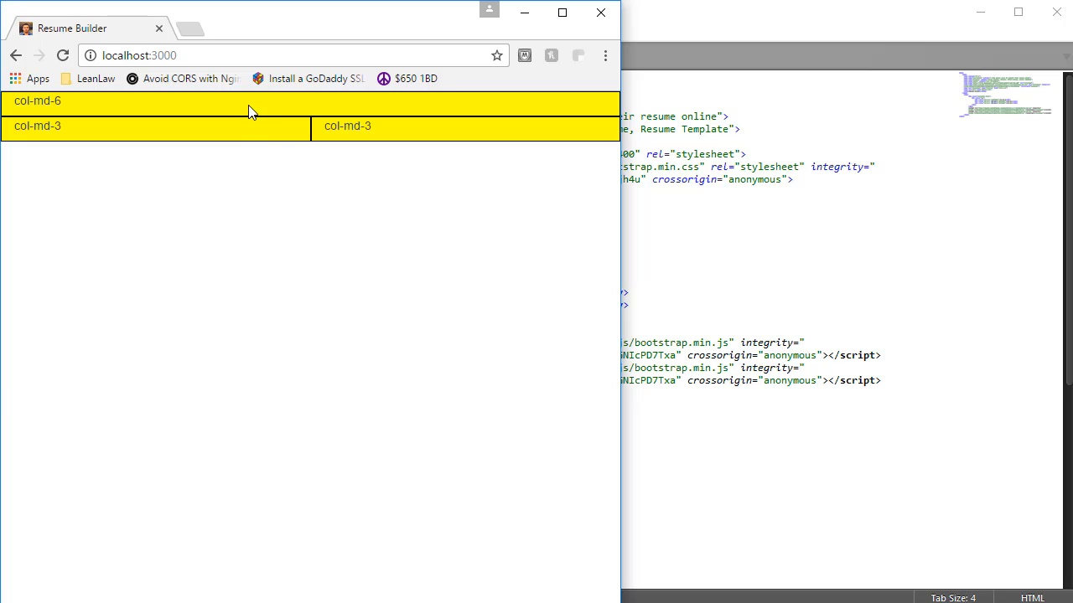
mouse_move(114, 129)
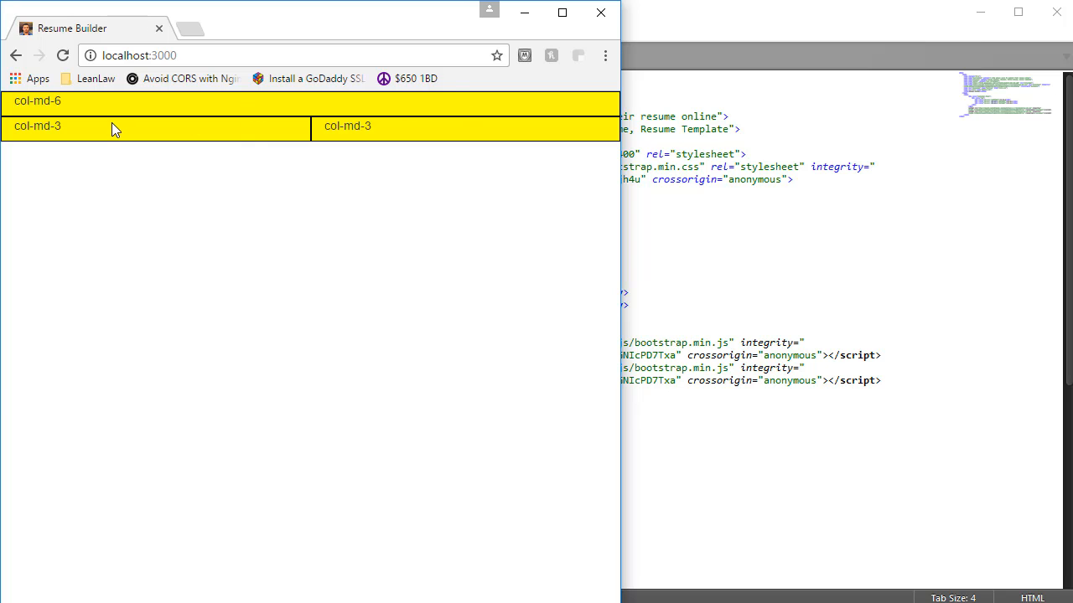
mouse_move(184, 139)
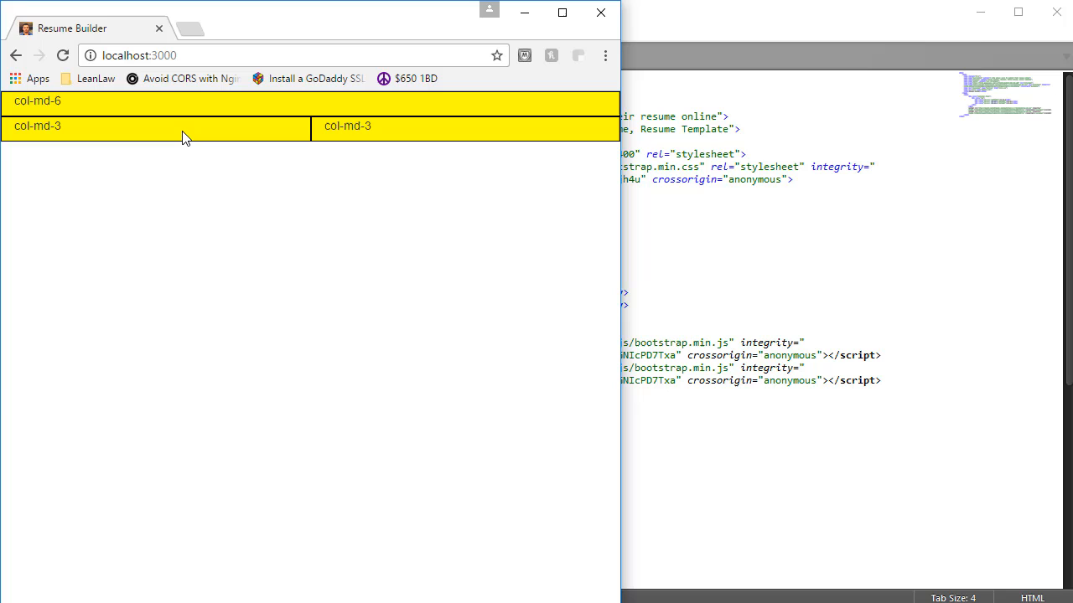
mouse_move(199, 134)
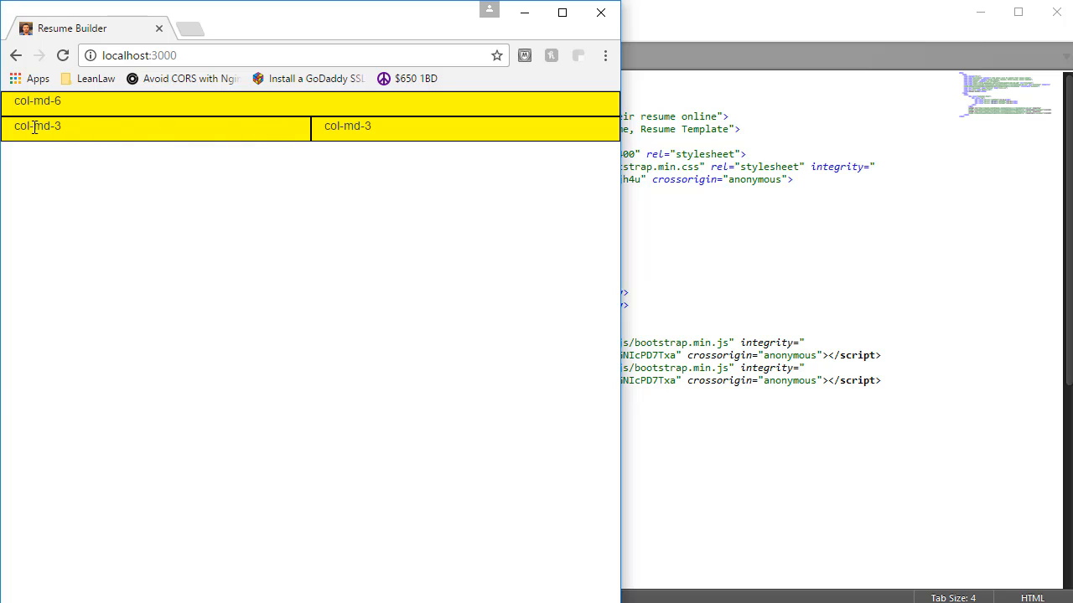
mouse_move(56, 155)
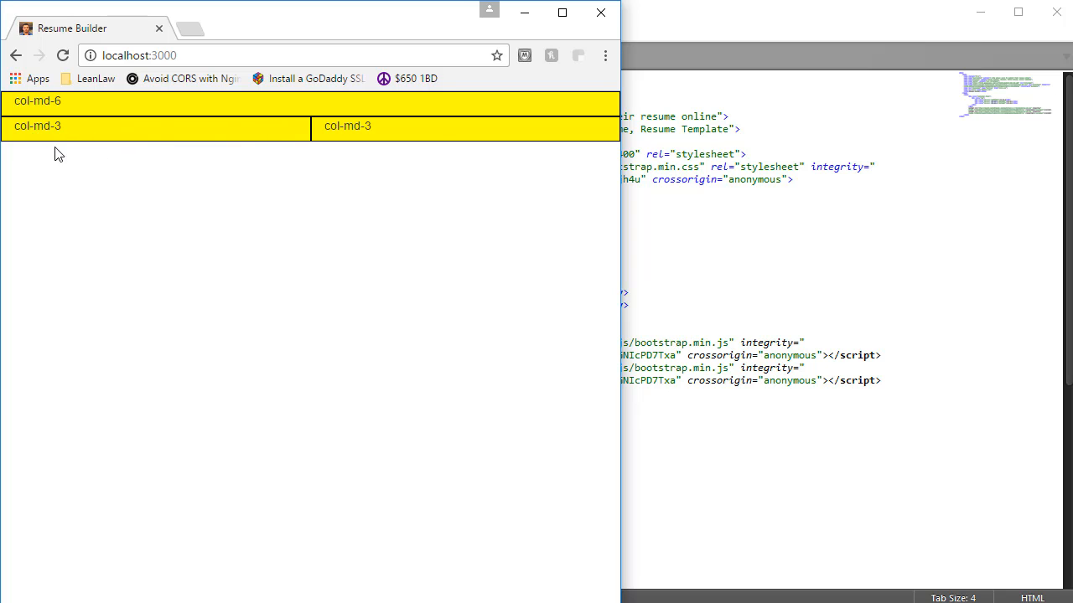
mouse_move(120, 154)
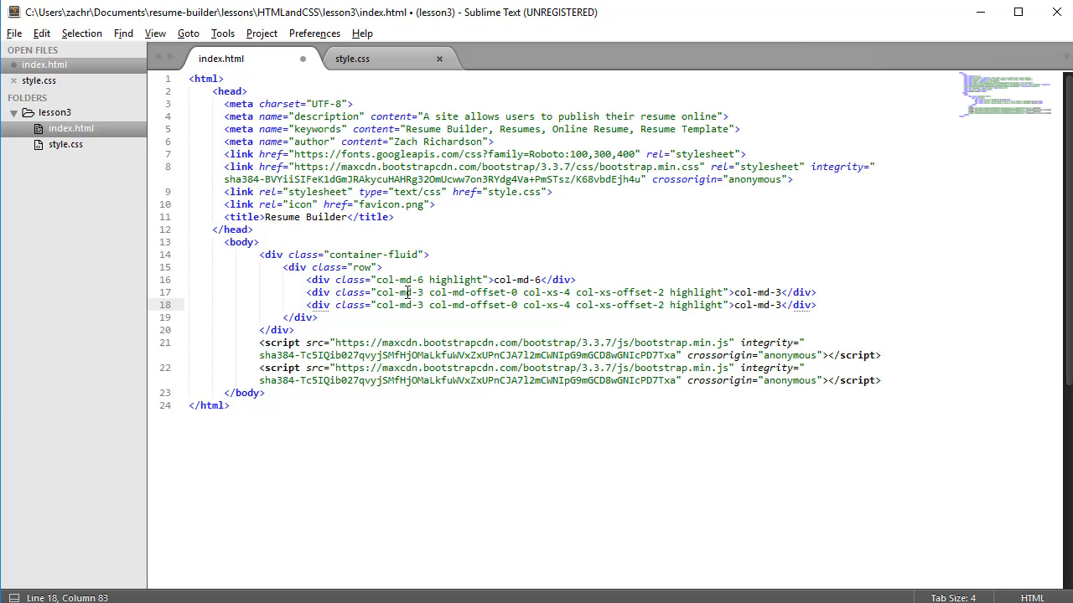
mouse_move(429, 291)
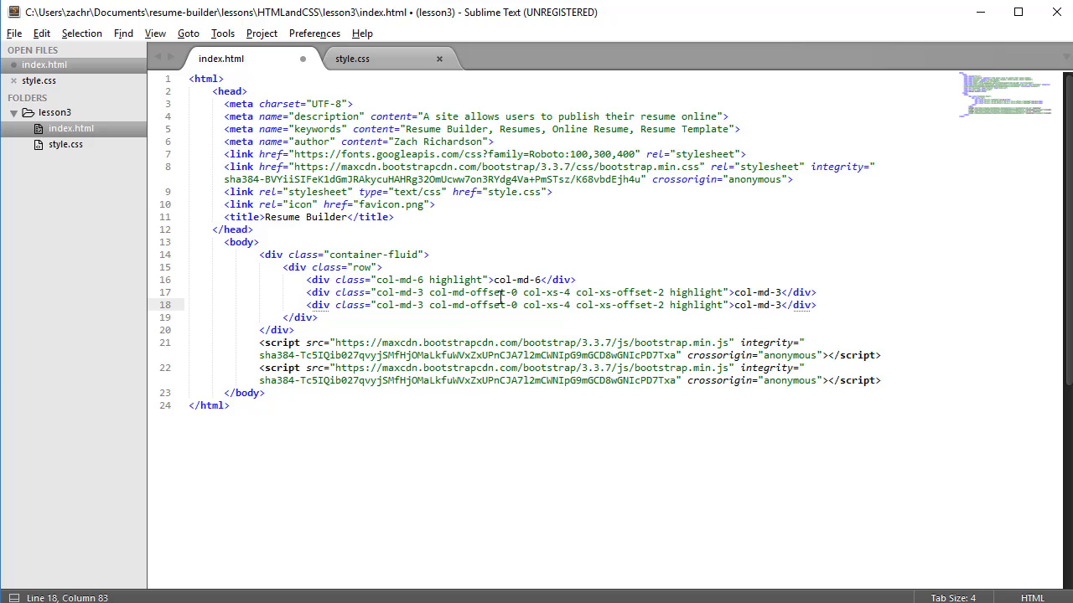
mouse_move(486, 296)
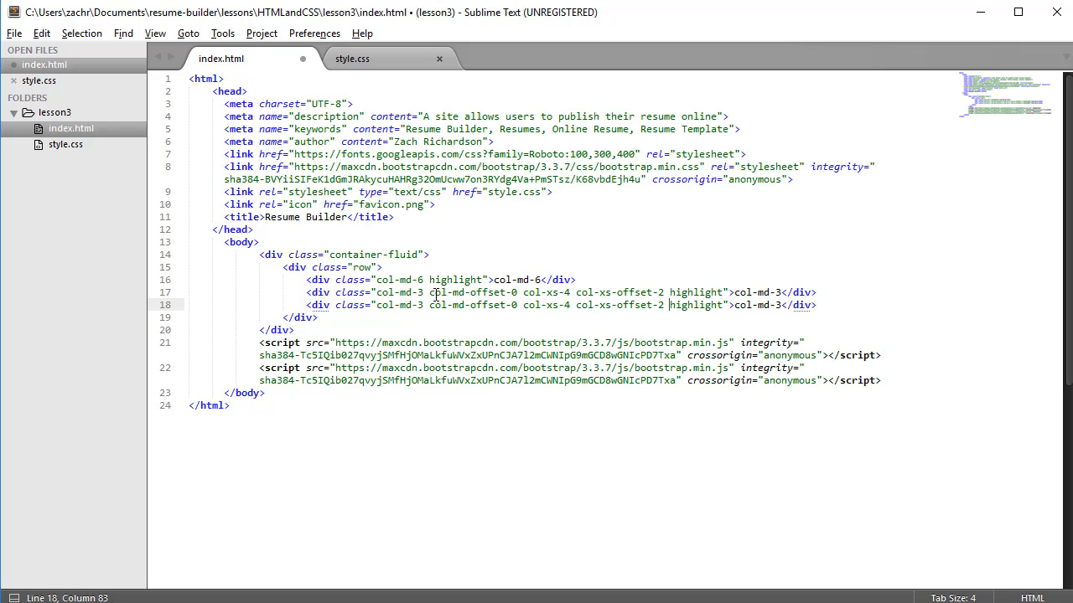
mouse_move(660, 287)
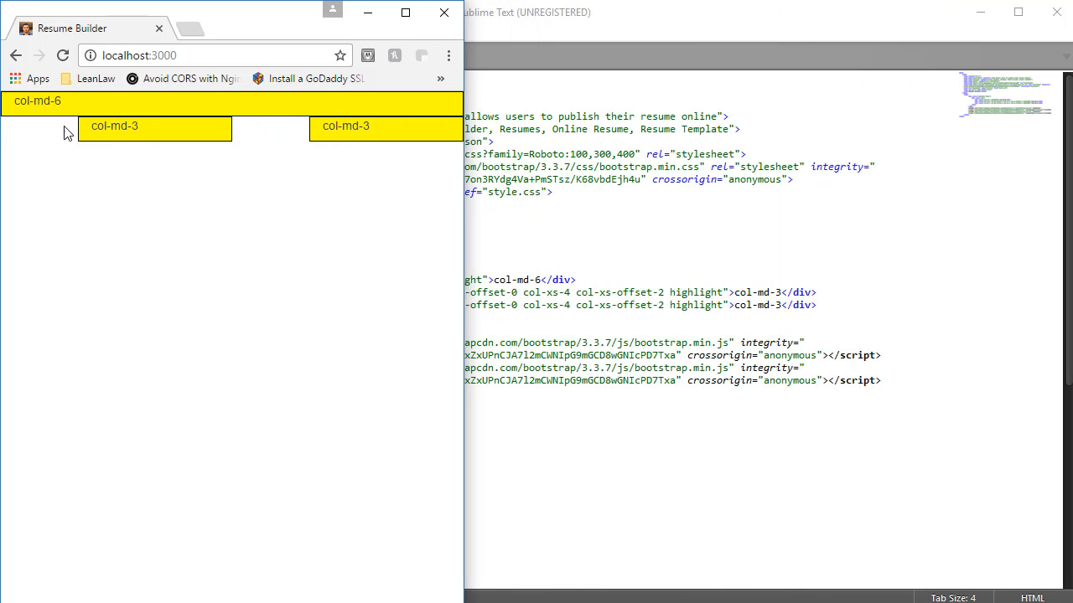
mouse_move(84, 135)
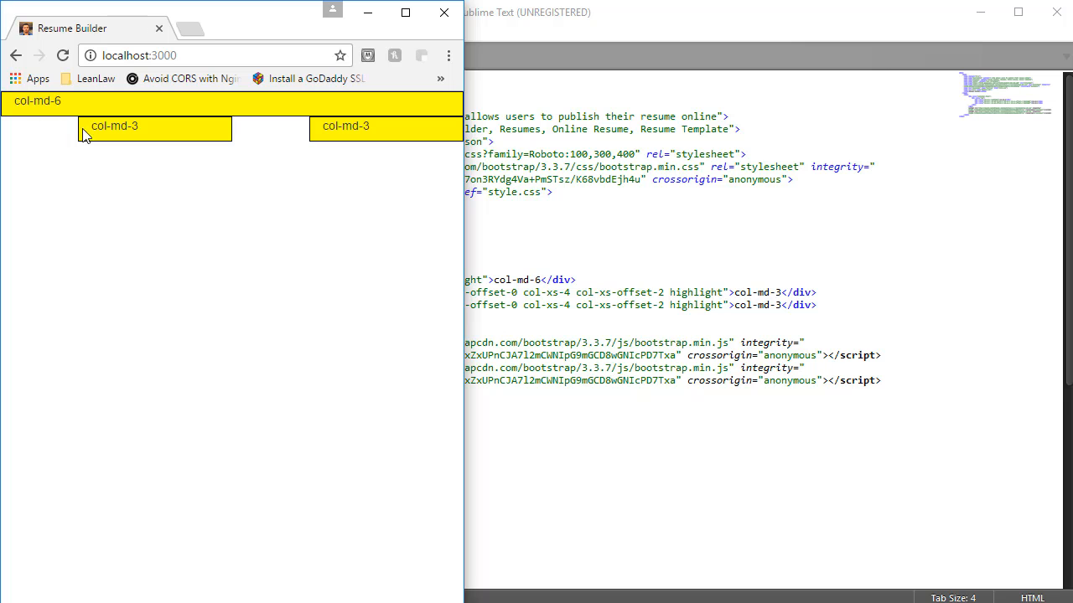
mouse_move(453, 131)
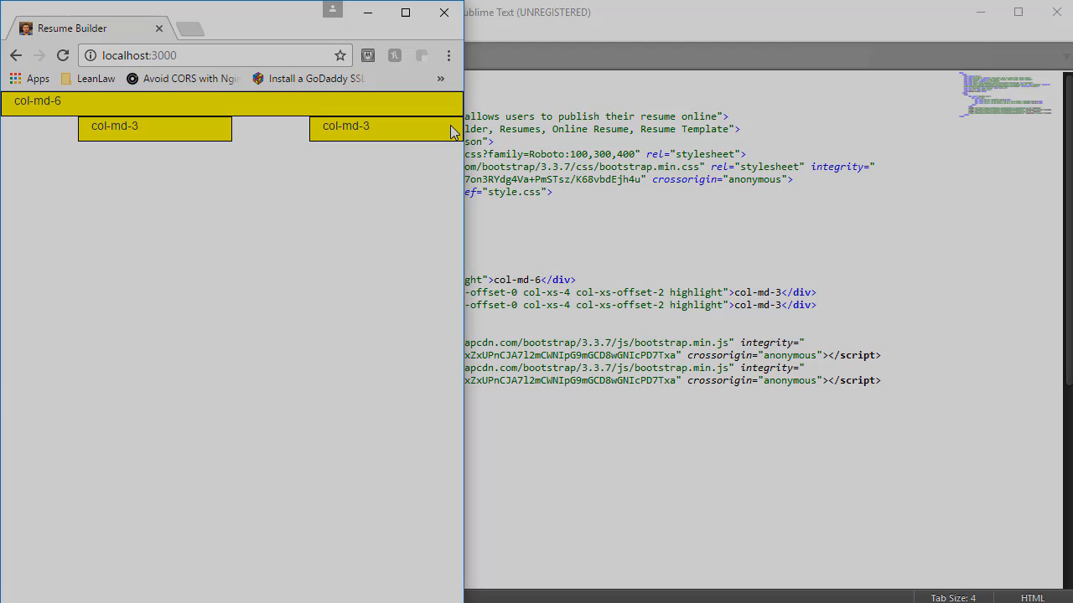